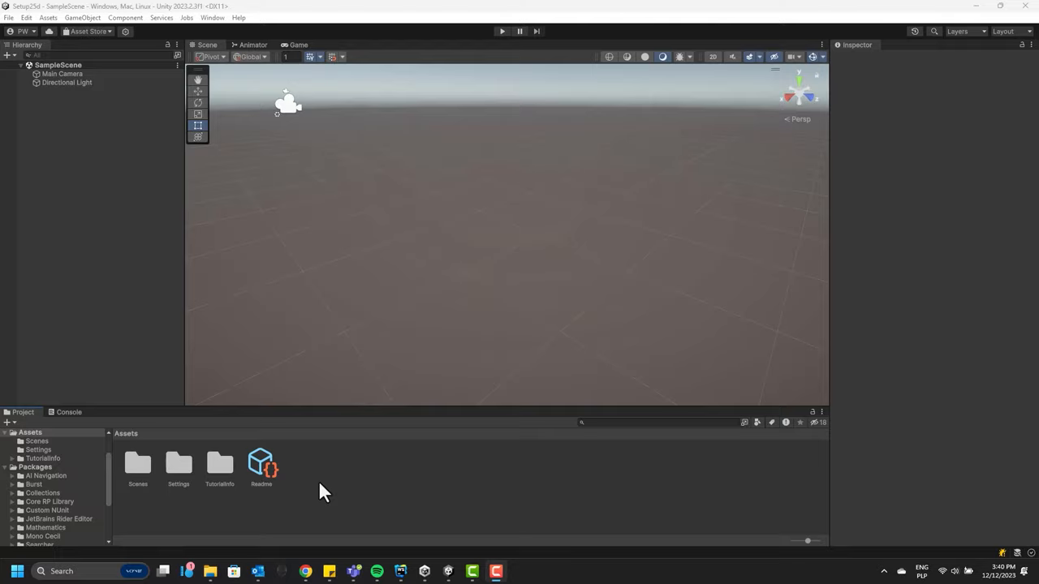
Make a Sprites folder in Assets and import the grass texture and trees-and-props image
{"action": "right_click", "coordinate": [323, 493]}
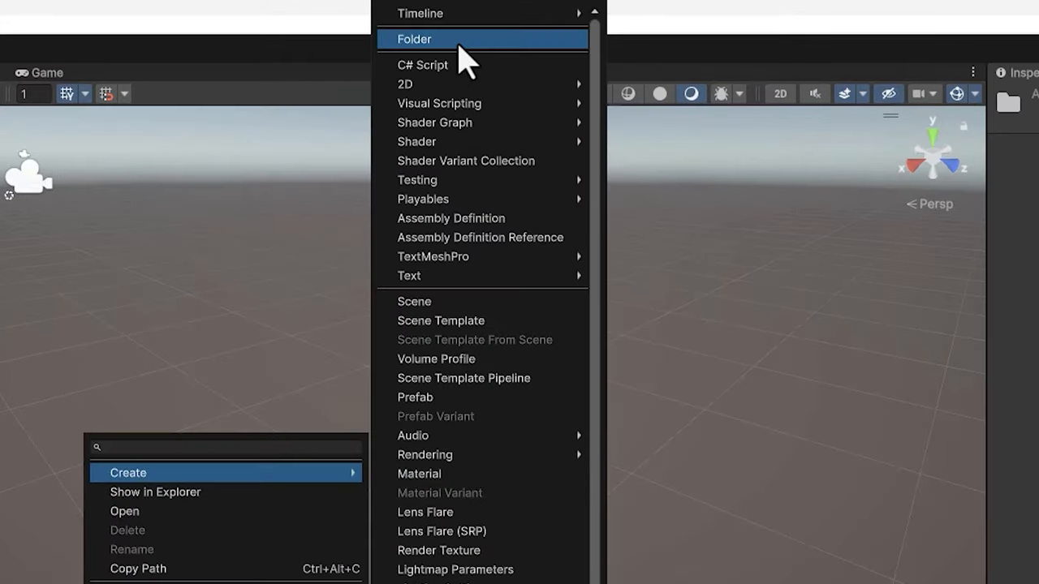
{"action": "left_click", "coordinate": [414, 39]}
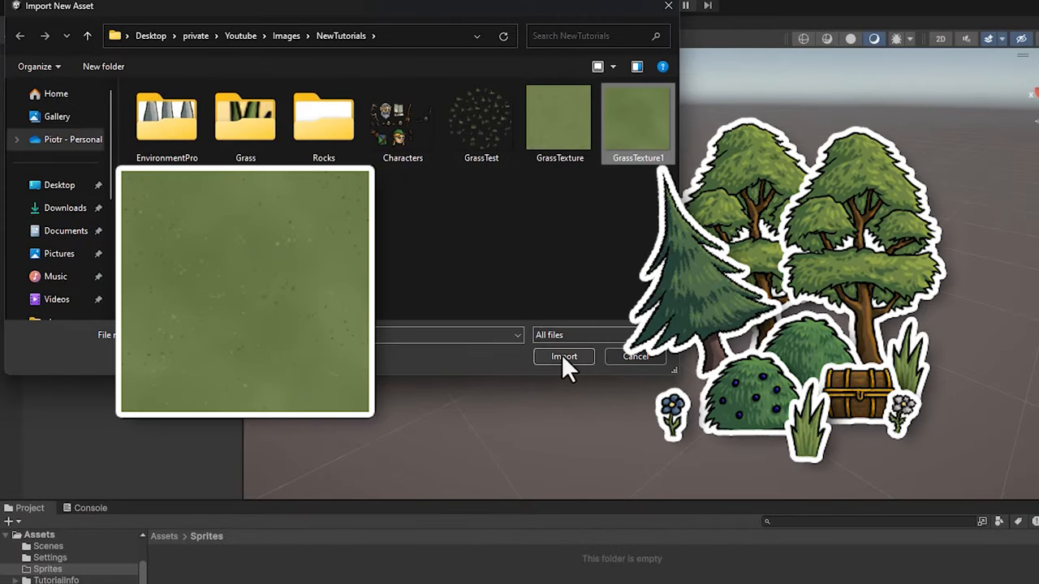
{"action": "left_click", "coordinate": [564, 357]}
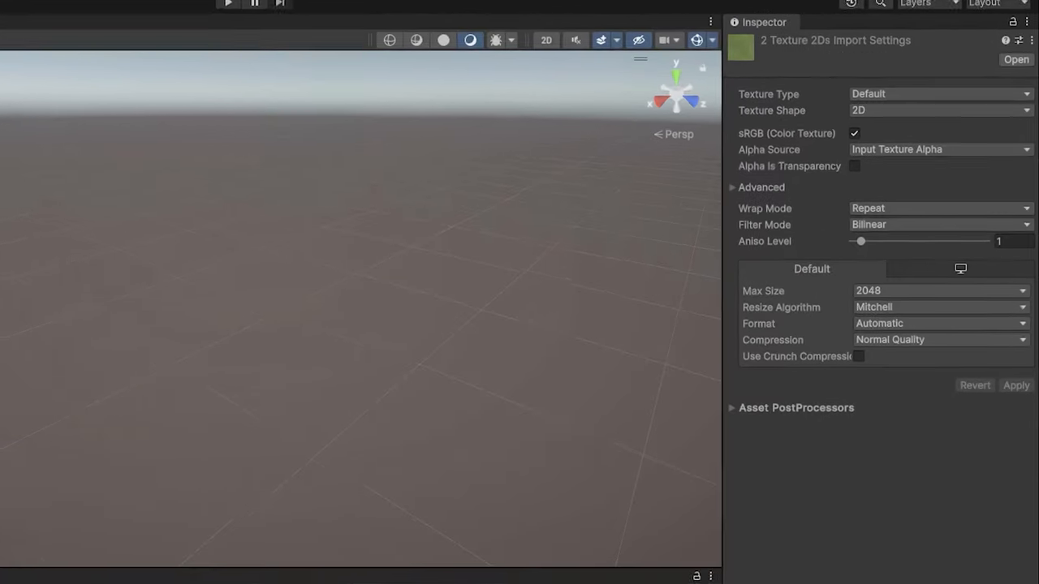
Set both textures to Sprite (2D and UI) with Point (no filter) filtering and apply
{"action": "left_click", "coordinate": [937, 93]}
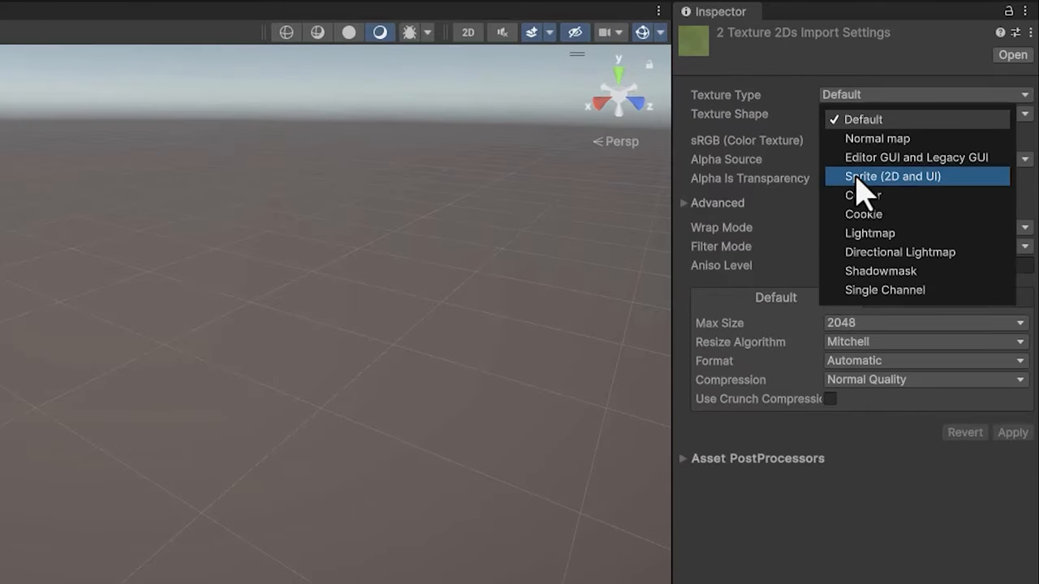
{"action": "left_click", "coordinate": [892, 177]}
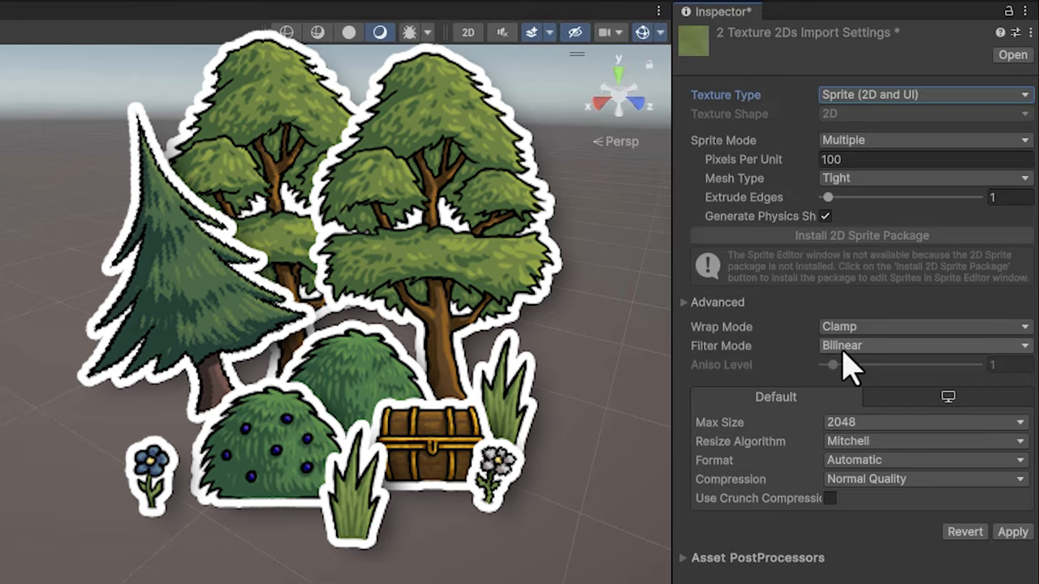
{"action": "left_click", "coordinate": [925, 345]}
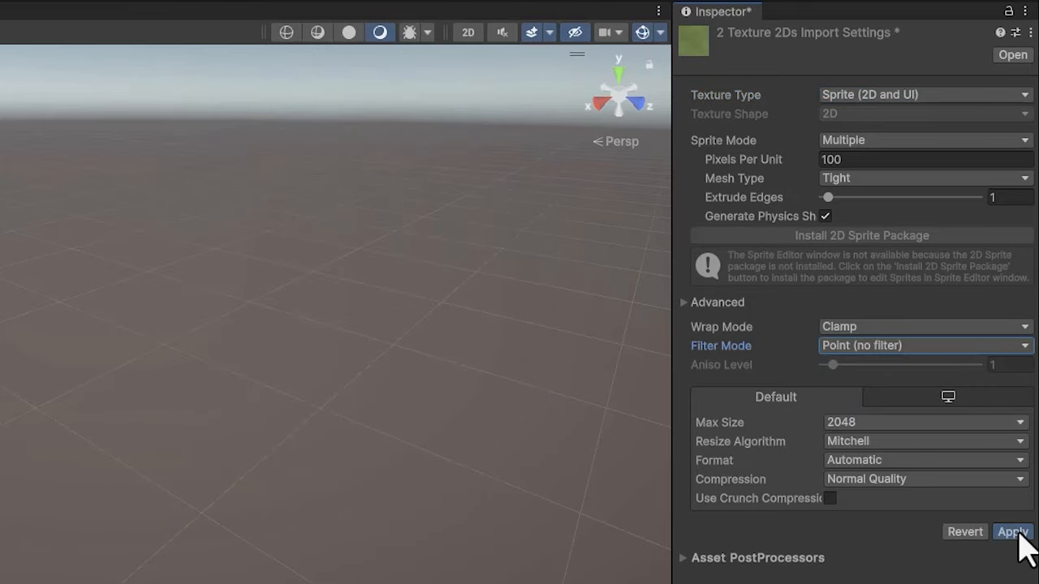
{"action": "left_click", "coordinate": [1012, 531]}
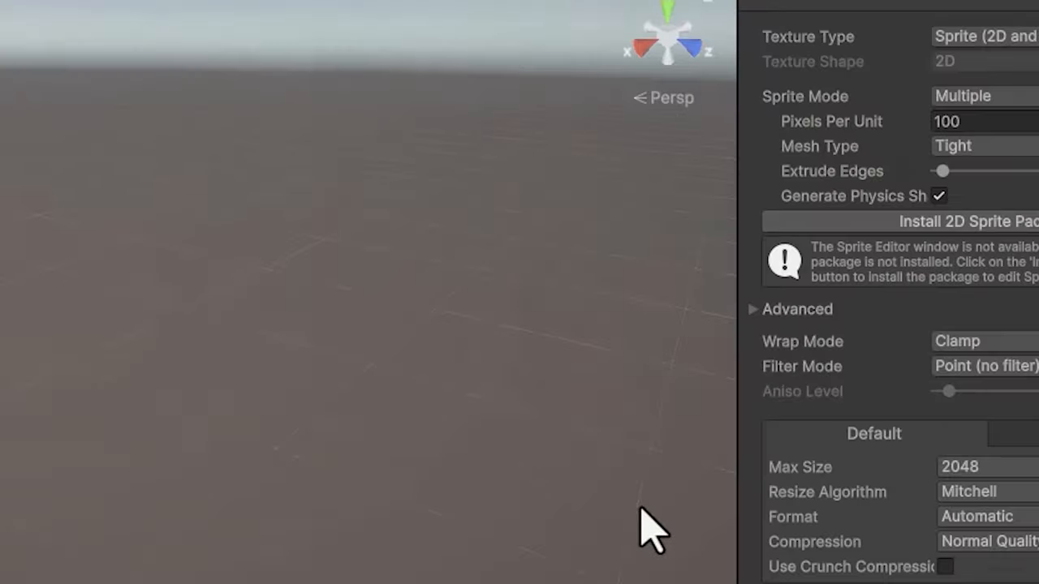
Set the grass texture's Sprite Mode to Single
{"action": "left_click", "coordinate": [889, 185]}
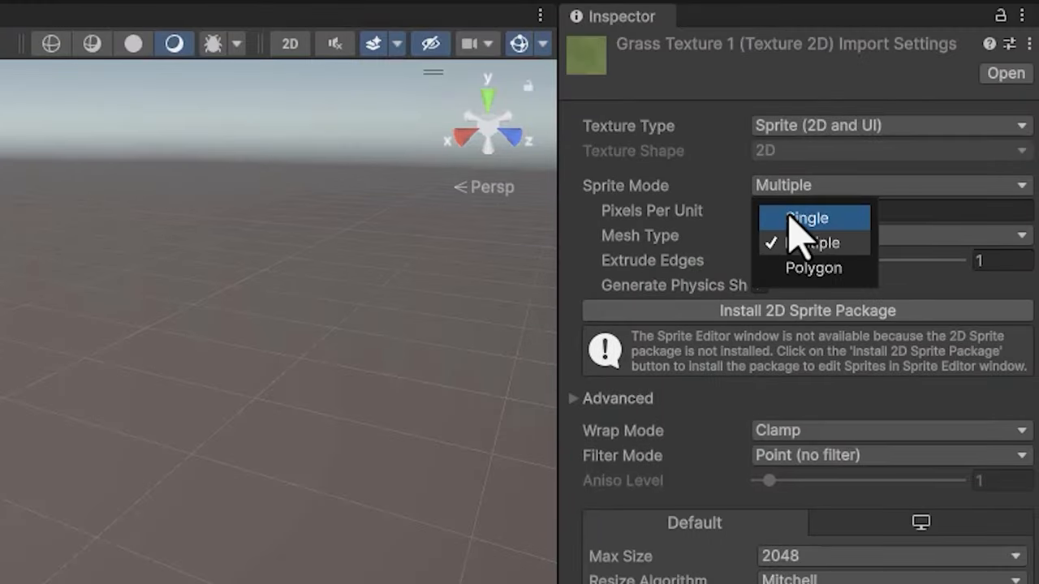
{"action": "left_click", "coordinate": [805, 218]}
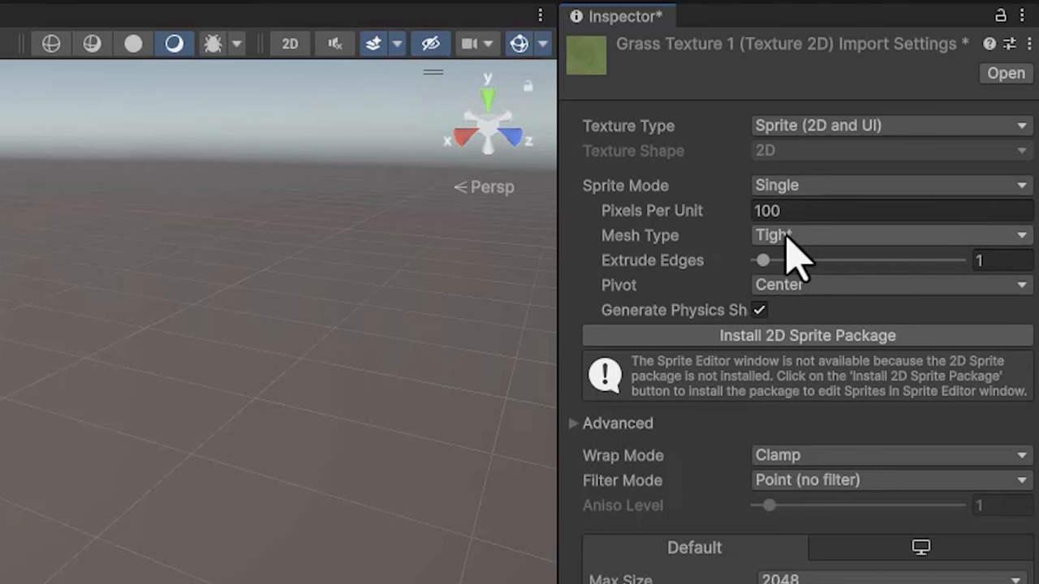
{"action": "left_click", "coordinate": [889, 234]}
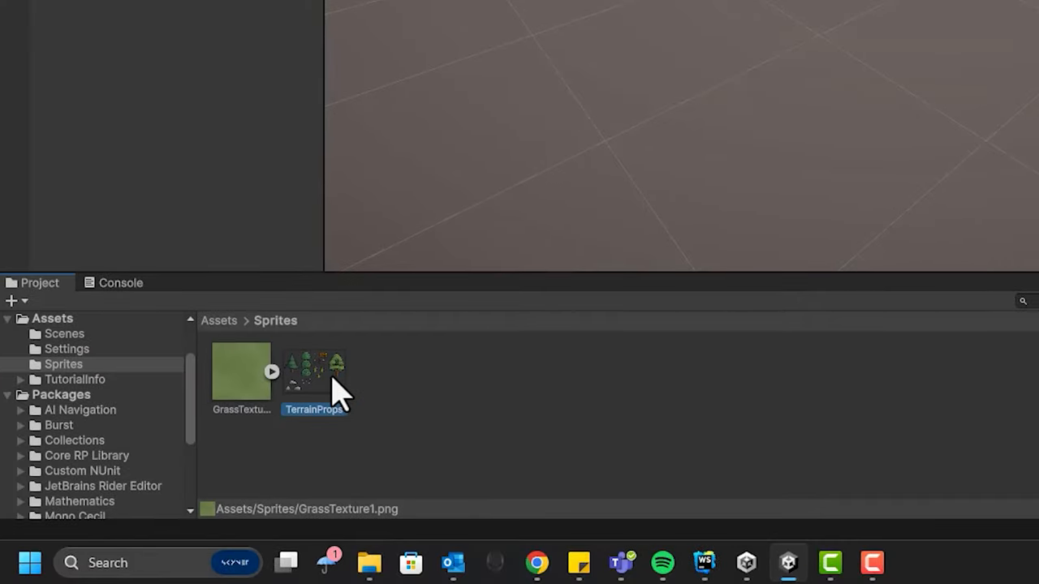
{"action": "double_click", "coordinate": [314, 371]}
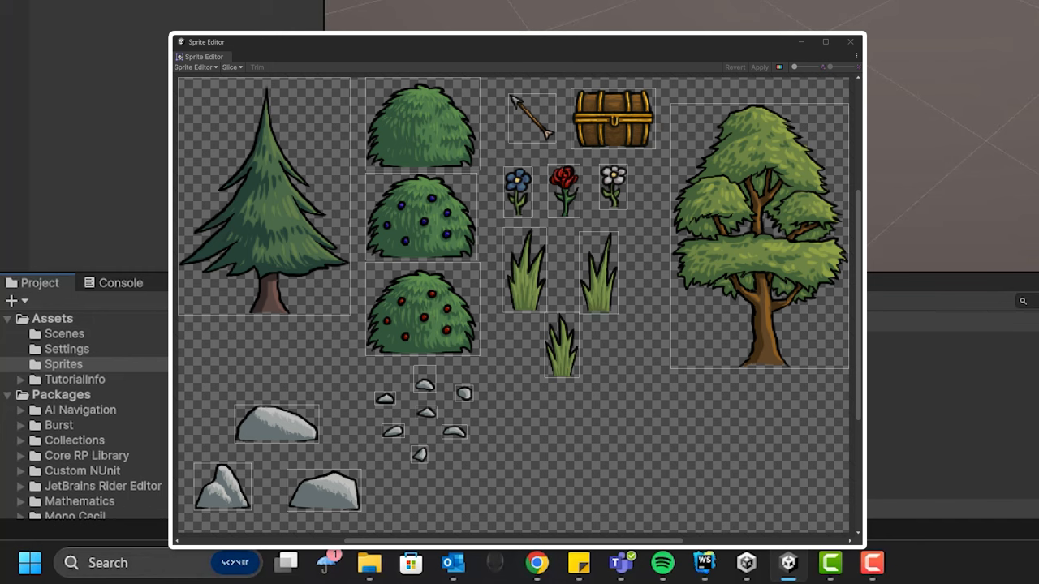
{"action": "left_click", "coordinate": [849, 41]}
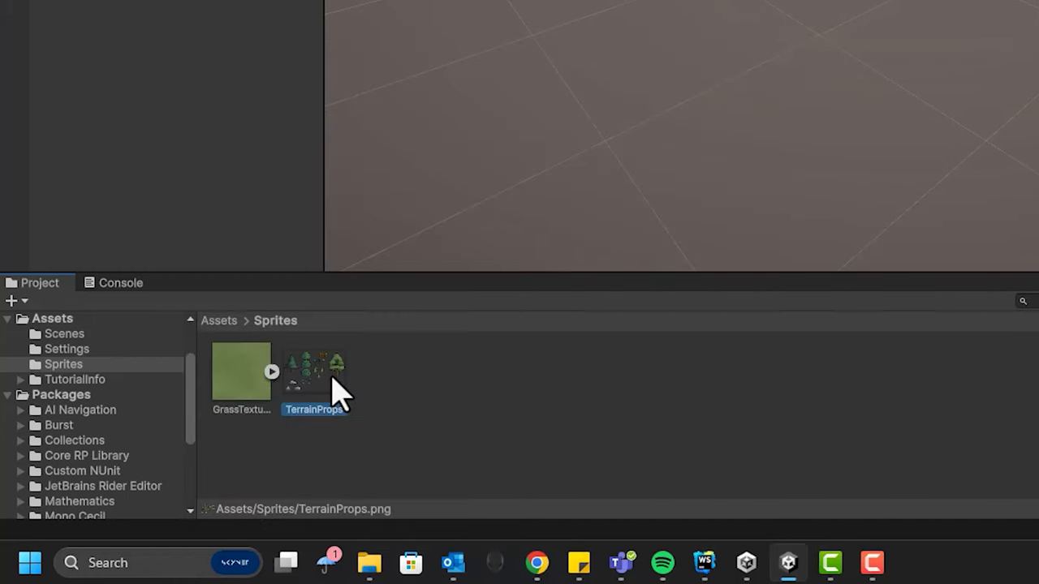
{"action": "left_click", "coordinate": [314, 371]}
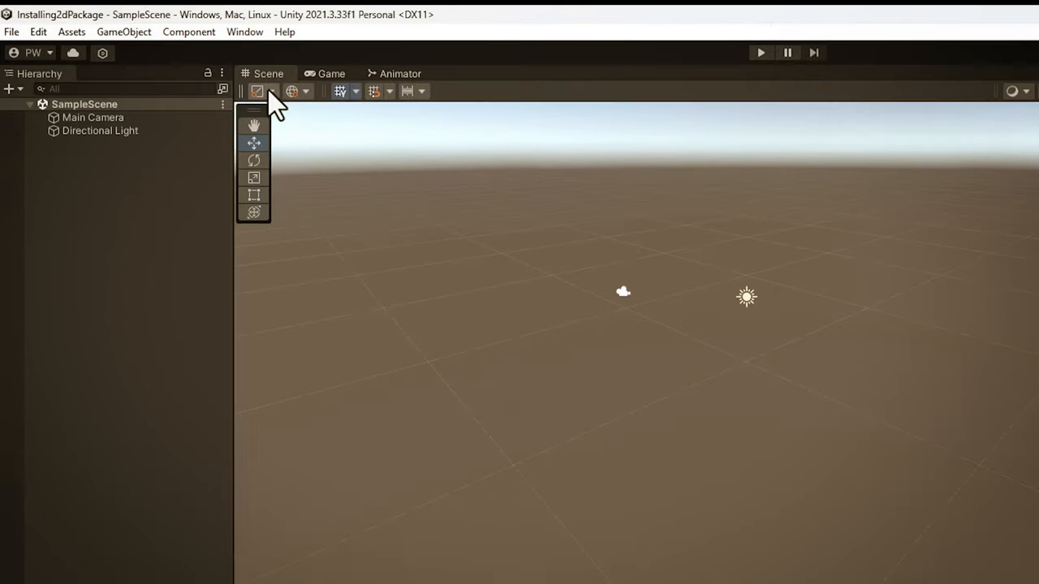
Open the Package Manager, switch to Unity Registry, and select the 2D feature
{"action": "left_click", "coordinate": [244, 32]}
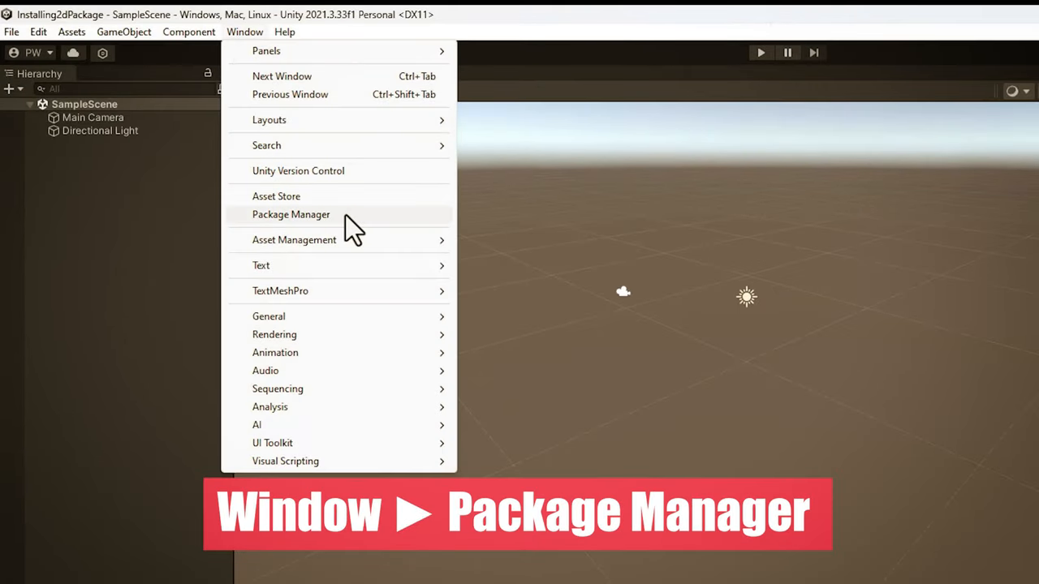
{"action": "left_click", "coordinate": [290, 214]}
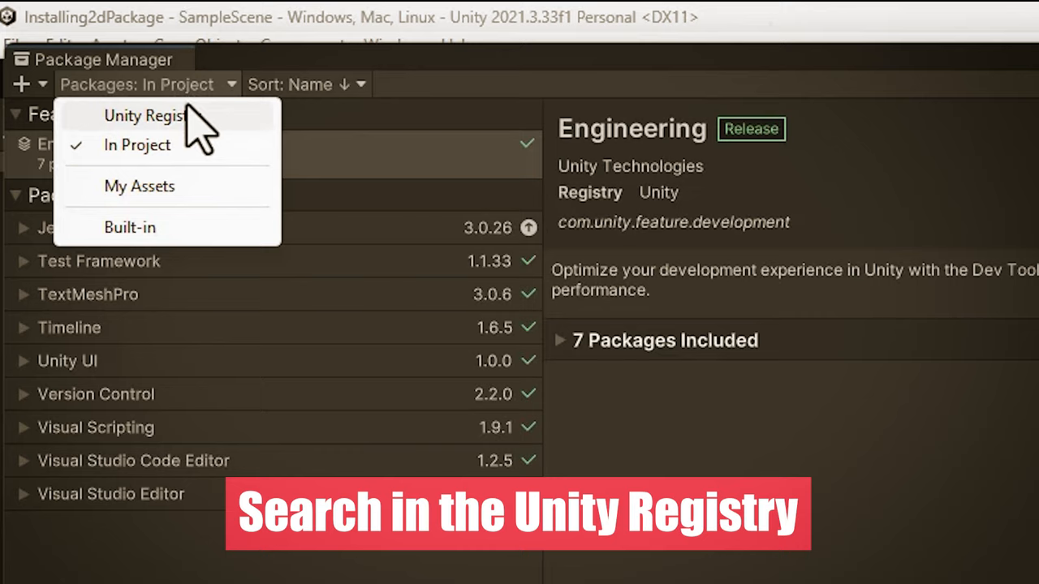
{"action": "left_click", "coordinate": [145, 115]}
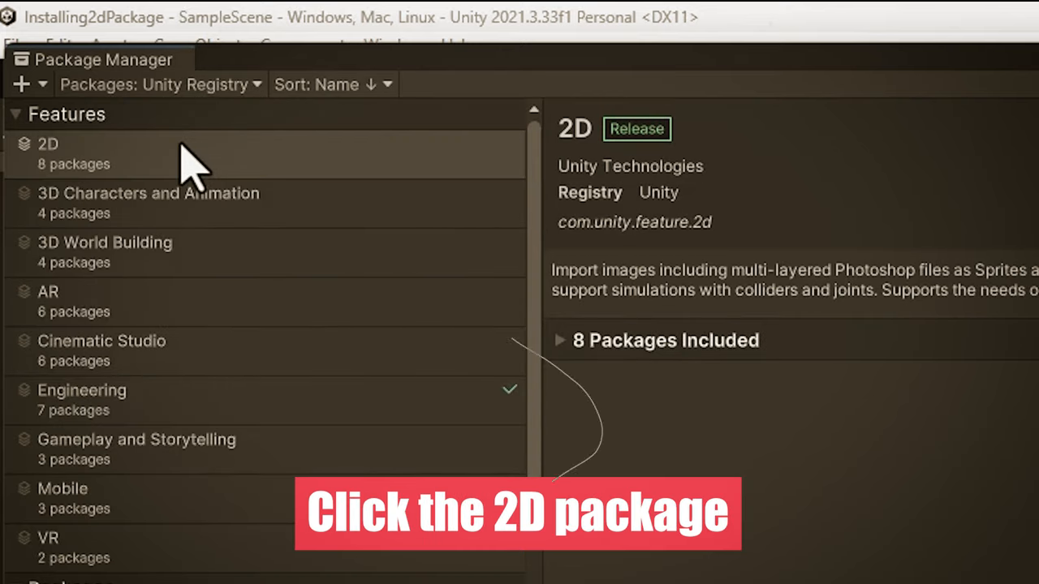
{"action": "left_click", "coordinate": [968, 541]}
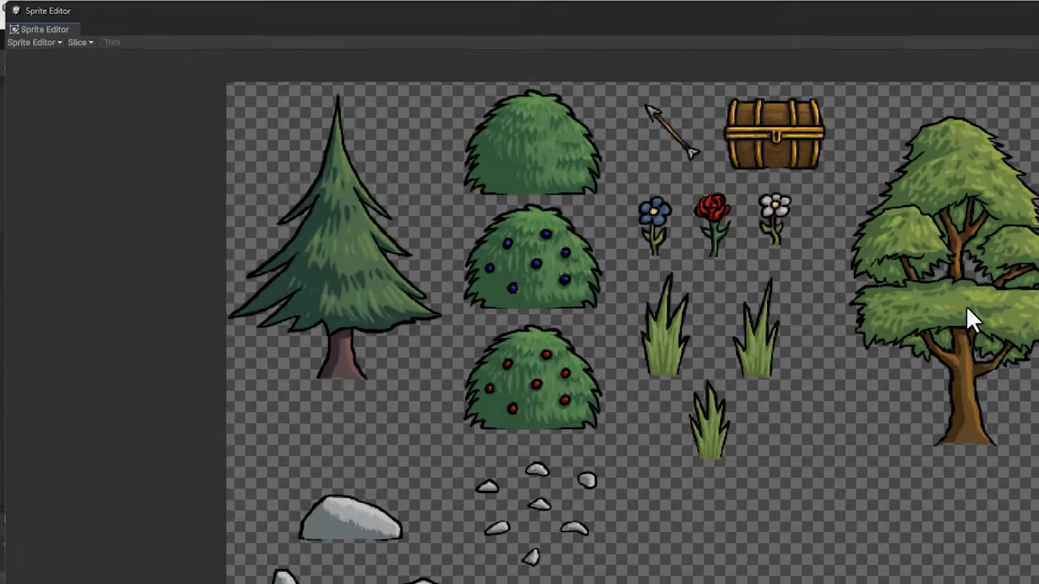
Auto-slice the props sheet, move the grass sprite's pivot to its base, and close the Sprite Editor
{"action": "left_click", "coordinate": [78, 42]}
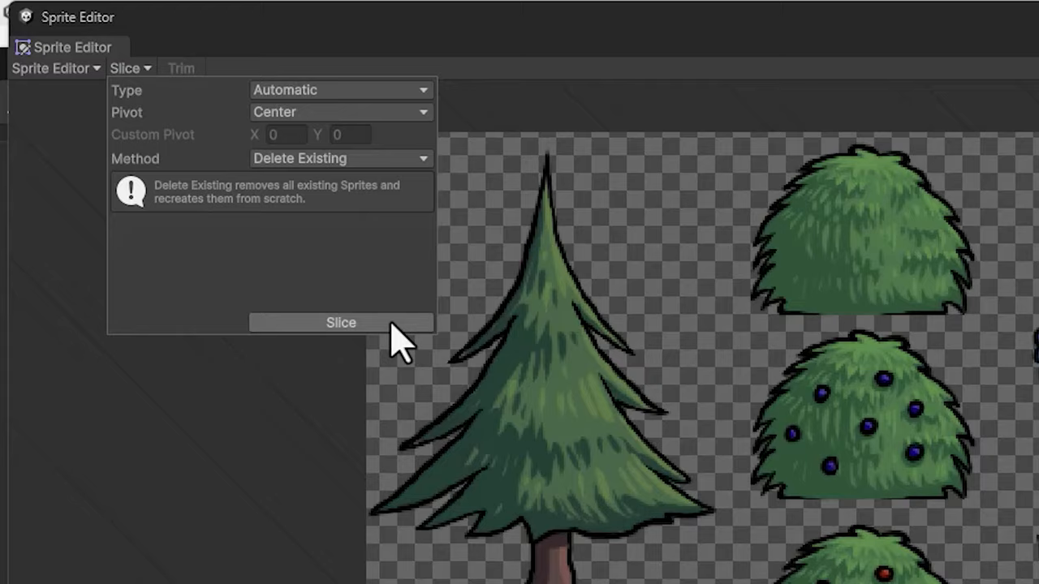
{"action": "left_click", "coordinate": [341, 323]}
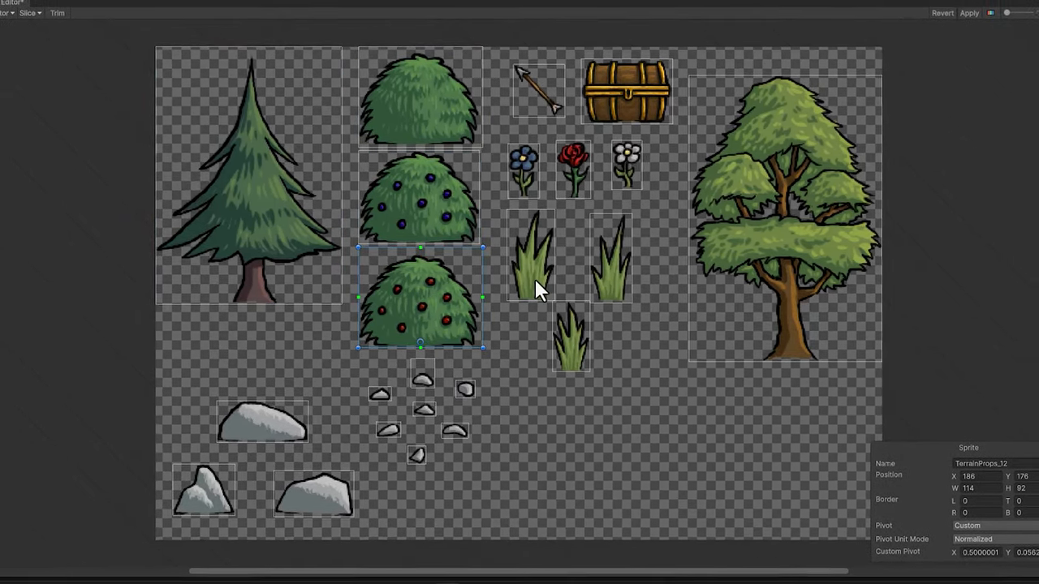
{"action": "left_click", "coordinate": [610, 255]}
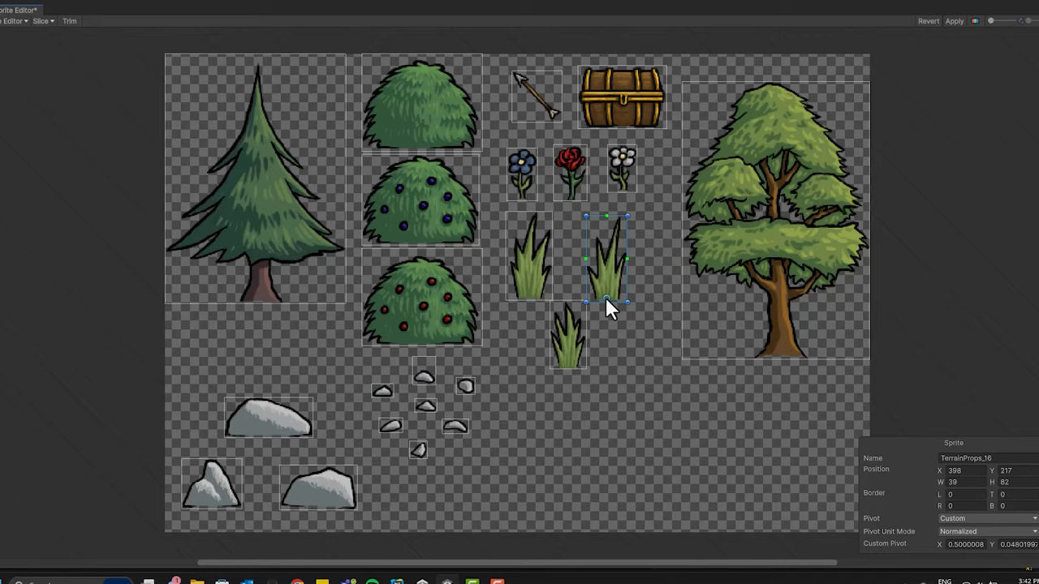
{"action": "left_click", "coordinate": [767, 223]}
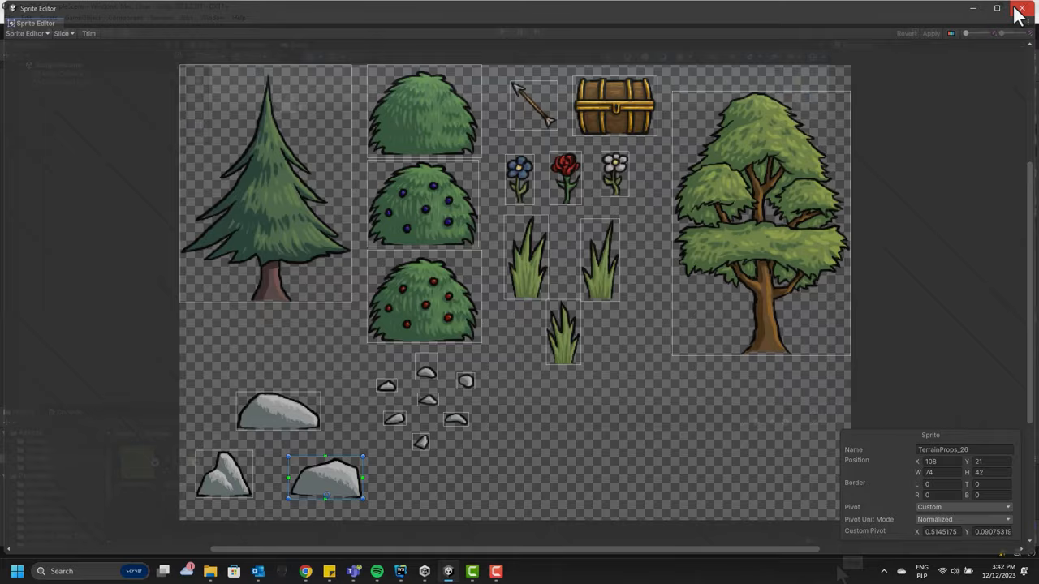
{"action": "left_click", "coordinate": [1021, 9]}
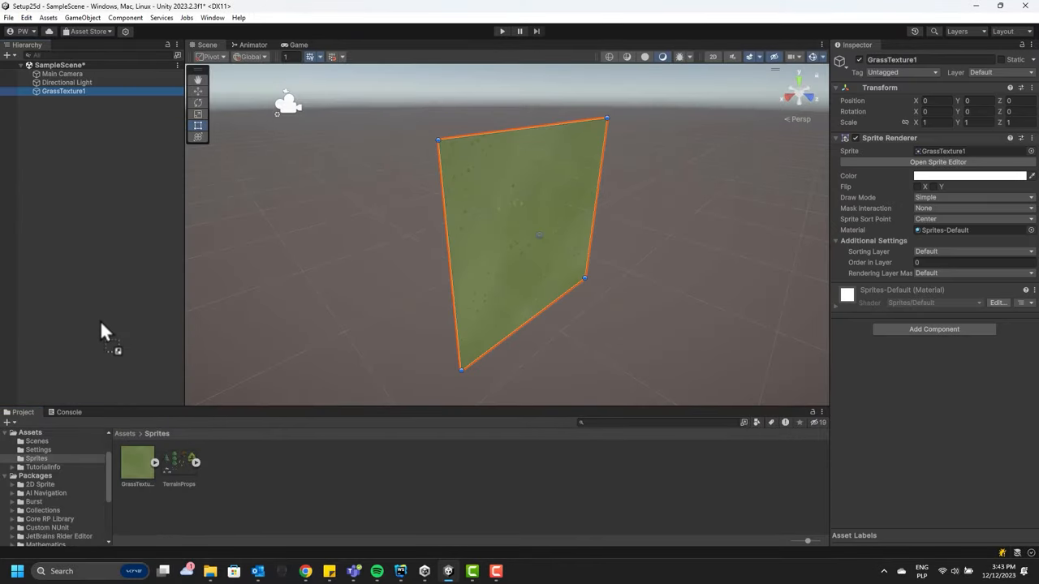
{"action": "mouse_move", "coordinate": [103, 330]}
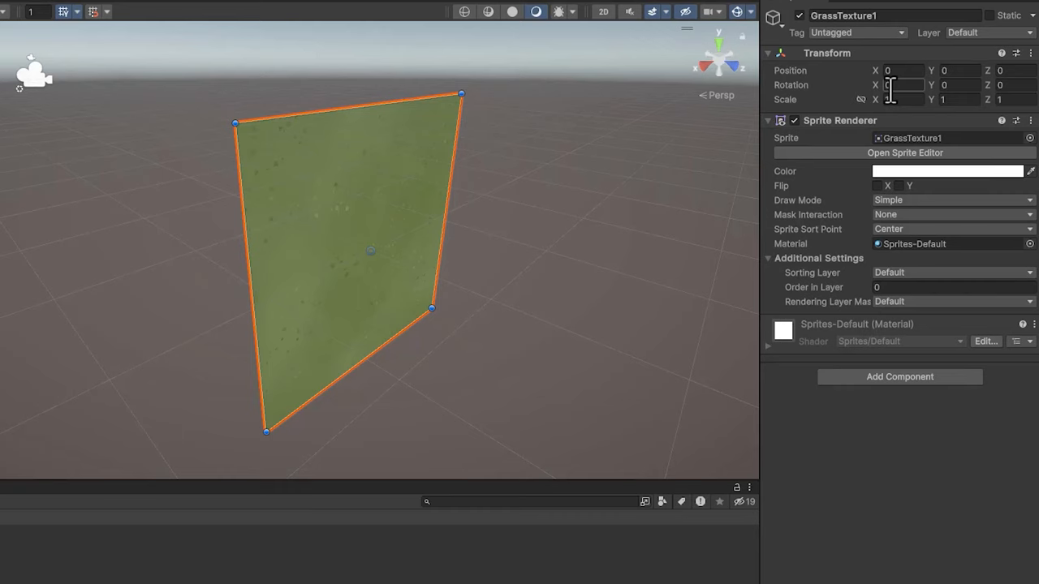
Rotate GrassTexture1 90° on X, set Draw Mode to Tiled, and size it 50 by 50
{"action": "type", "text": "90"}
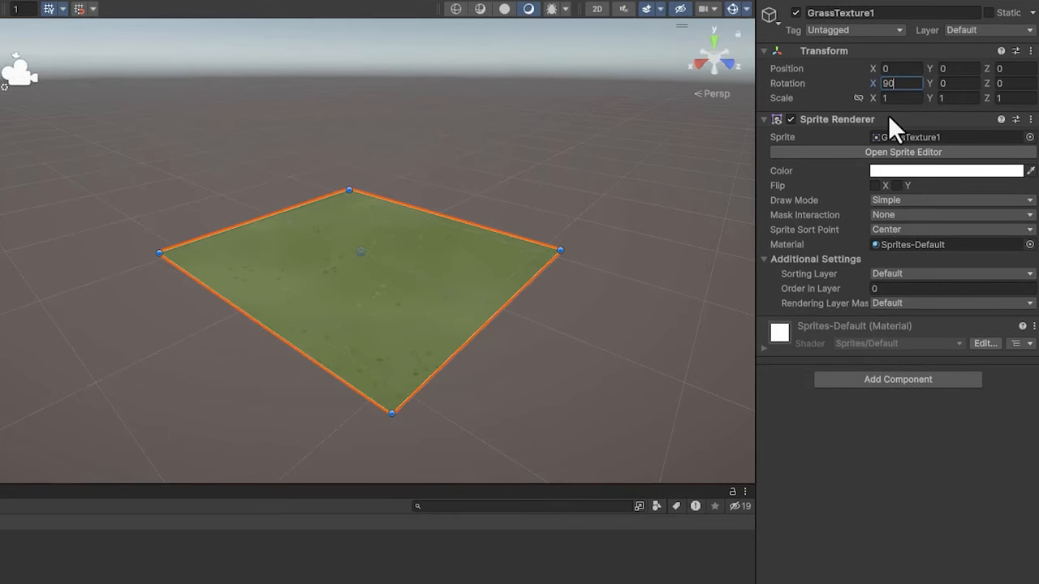
{"action": "mouse_move", "coordinate": [934, 213]}
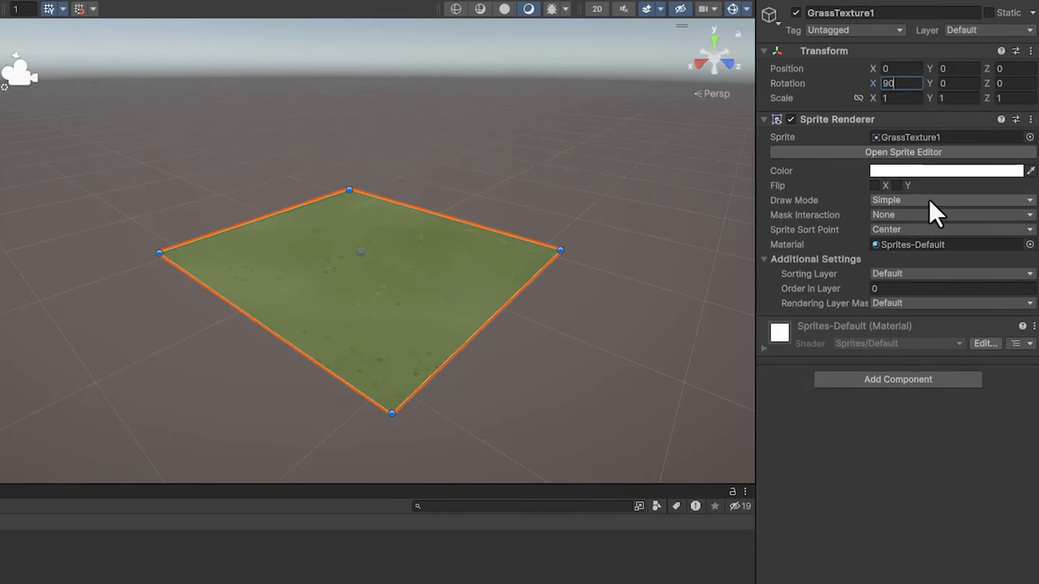
{"action": "left_click", "coordinate": [950, 199]}
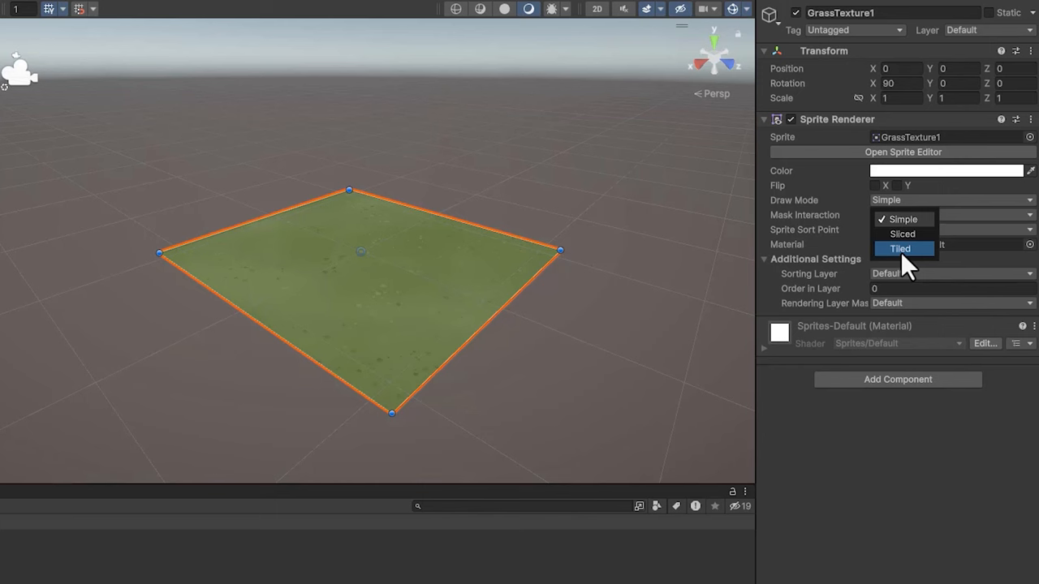
{"action": "left_click", "coordinate": [900, 248]}
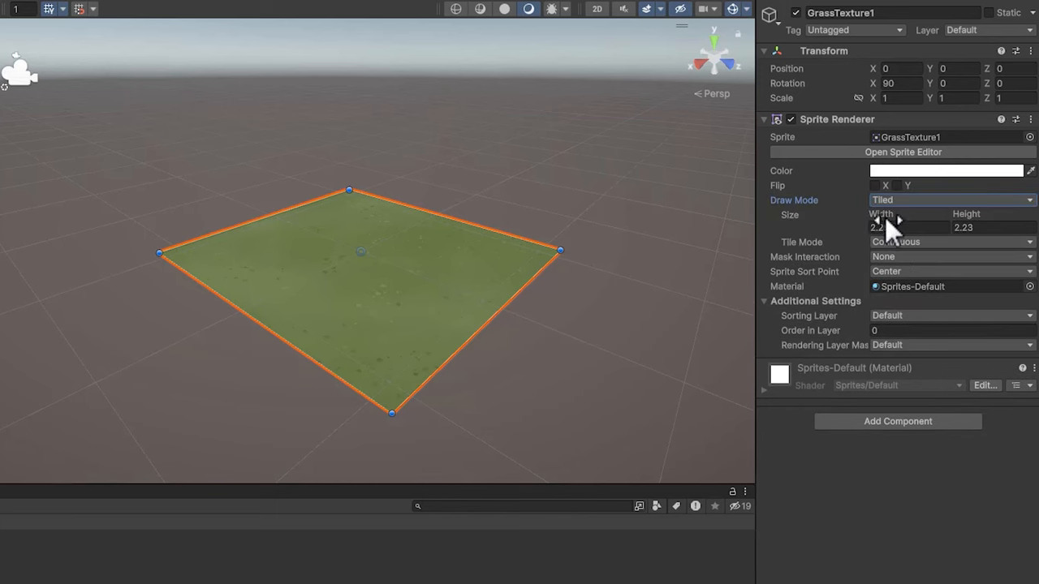
{"action": "left_click_drag", "start_coordinate": [909, 227], "coordinate": [892, 227]}
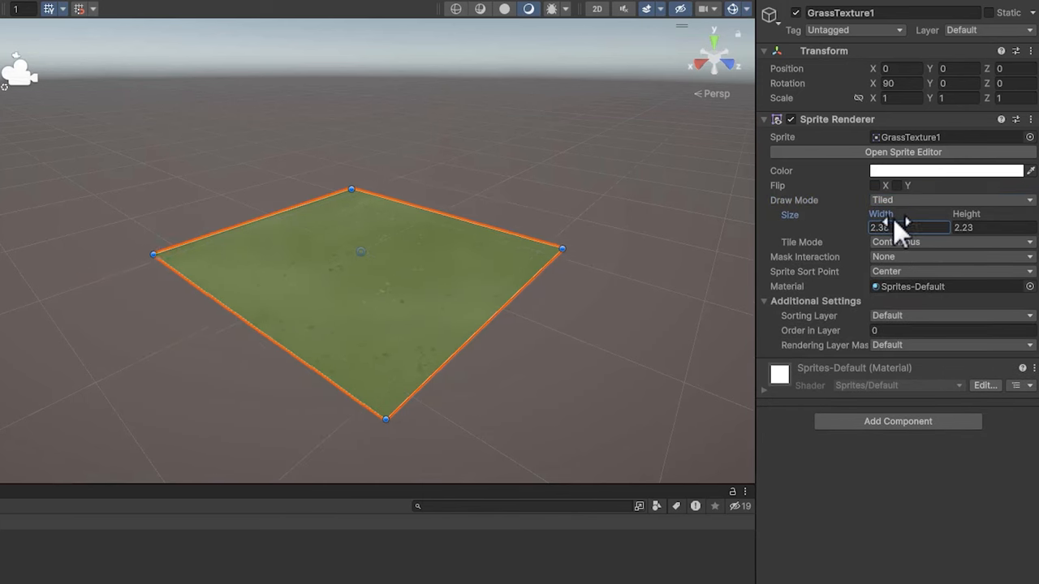
{"action": "type", "text": "3.65"}
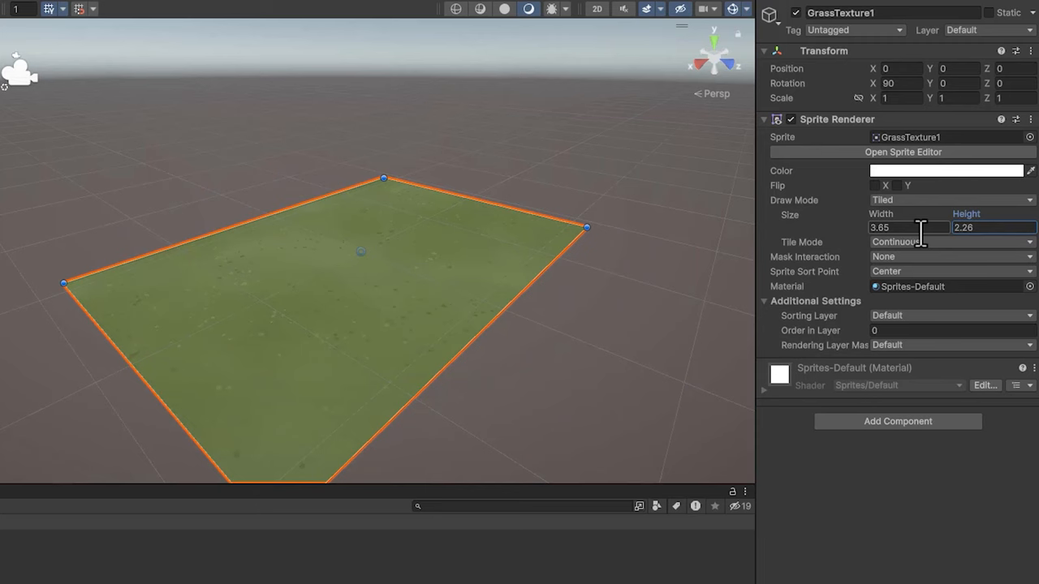
{"action": "type", "text": "50"}
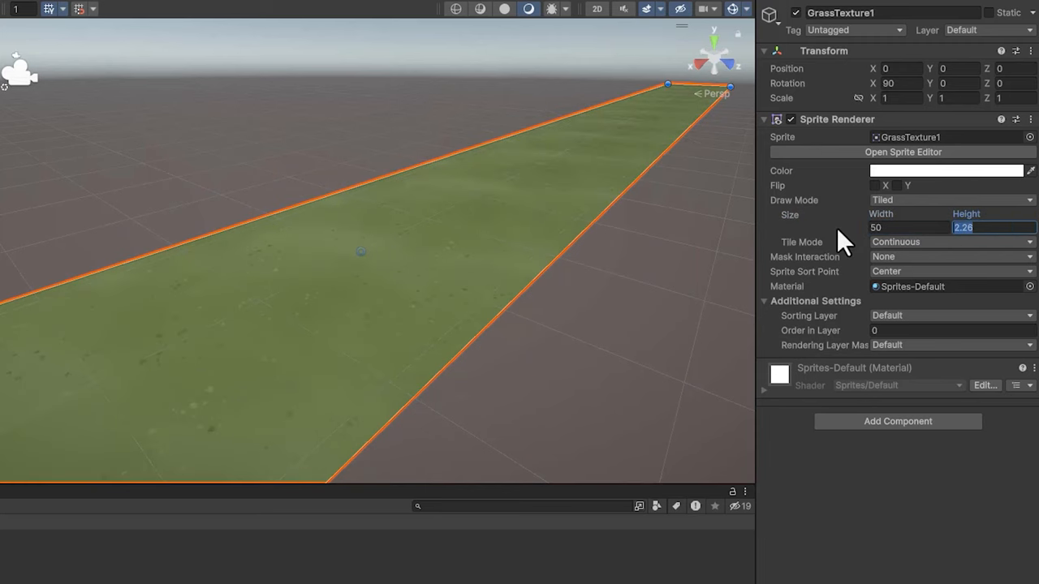
{"action": "type", "text": "50"}
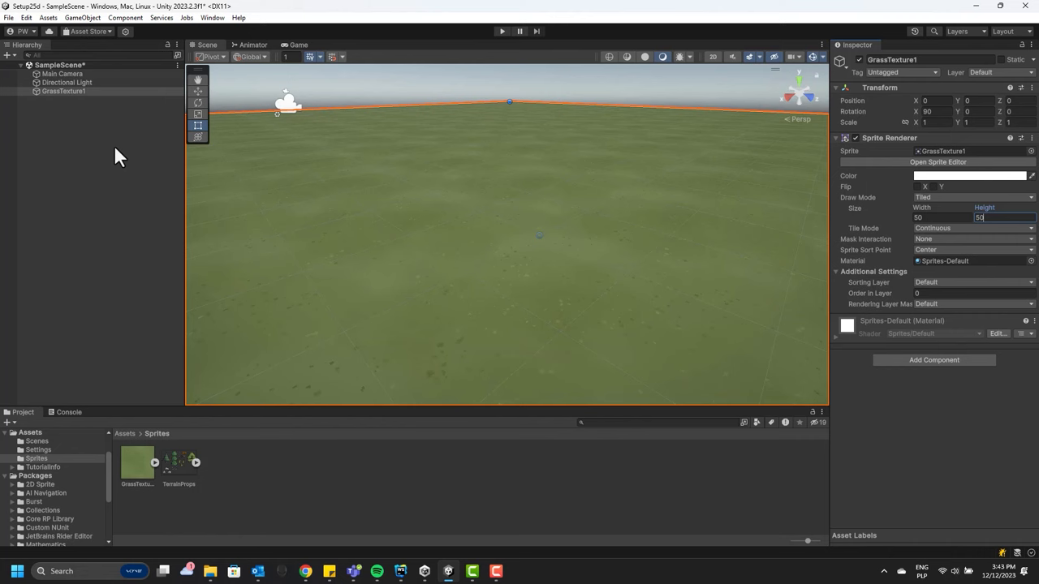
{"action": "left_click", "coordinate": [931, 59]}
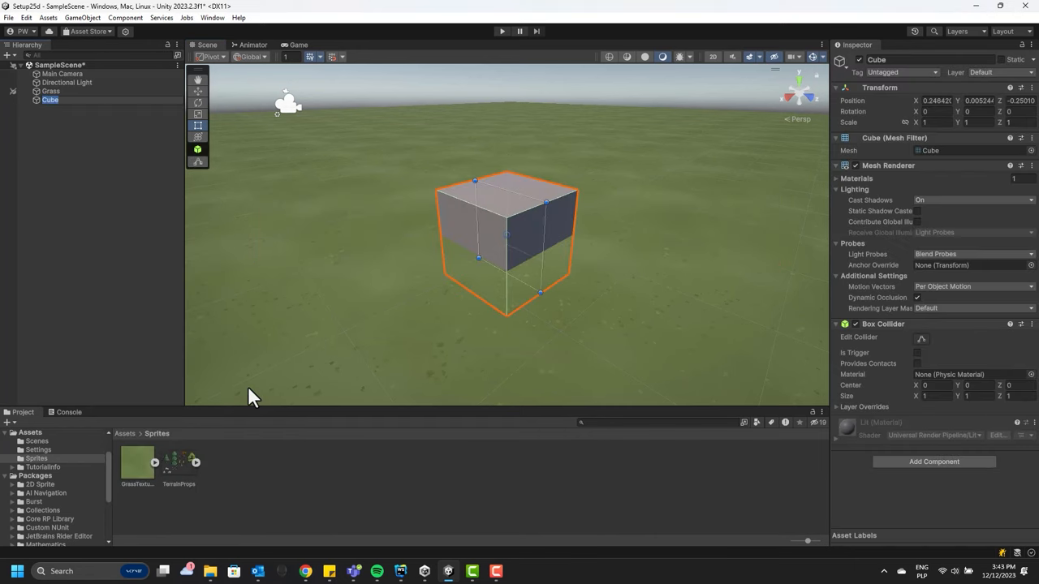
Select the Directional Light and choose a tint for its light filter colour
{"action": "left_click", "coordinate": [68, 82]}
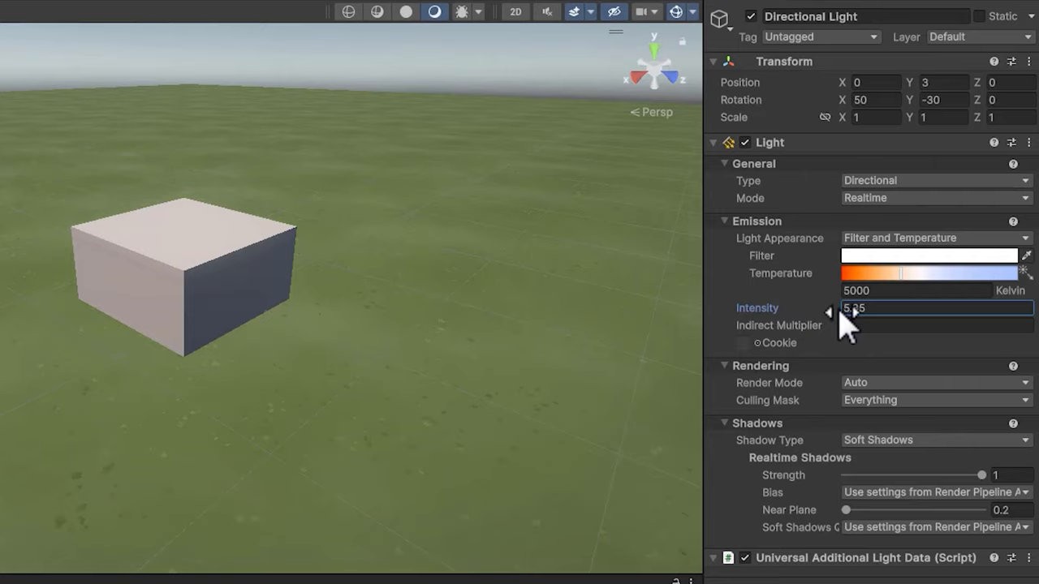
{"action": "left_click", "coordinate": [929, 256]}
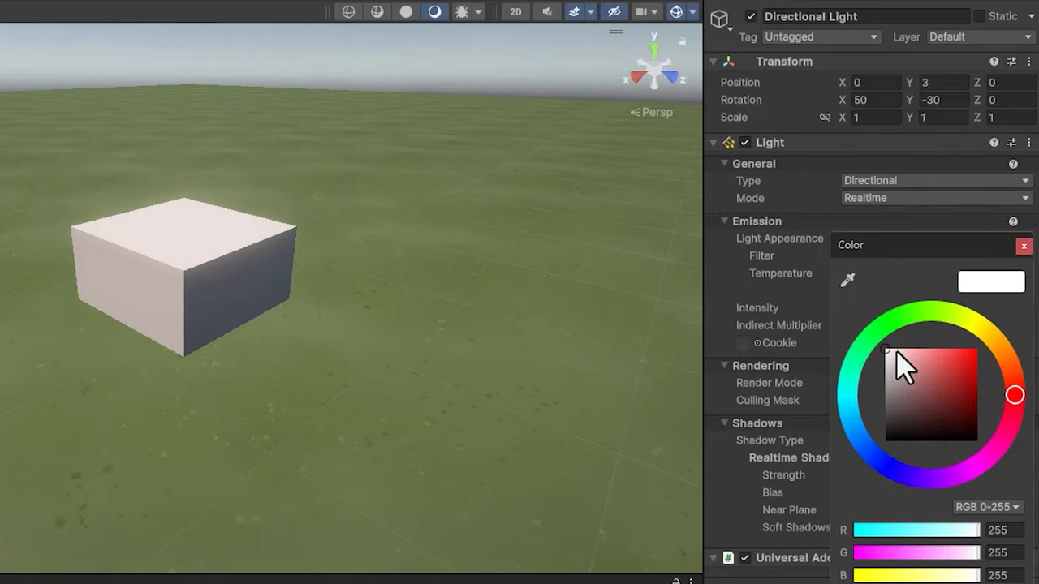
{"action": "left_click", "coordinate": [938, 341]}
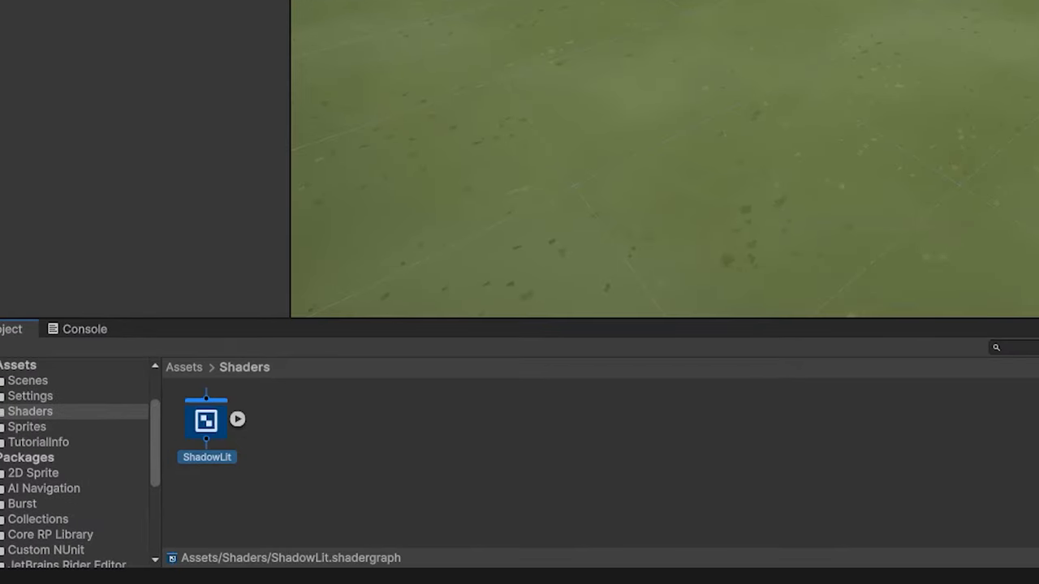
Open ShadowLit.shadergraph and set Workflow Mode to Specular and Surface Type to Transparent
{"action": "double_click", "coordinate": [205, 419]}
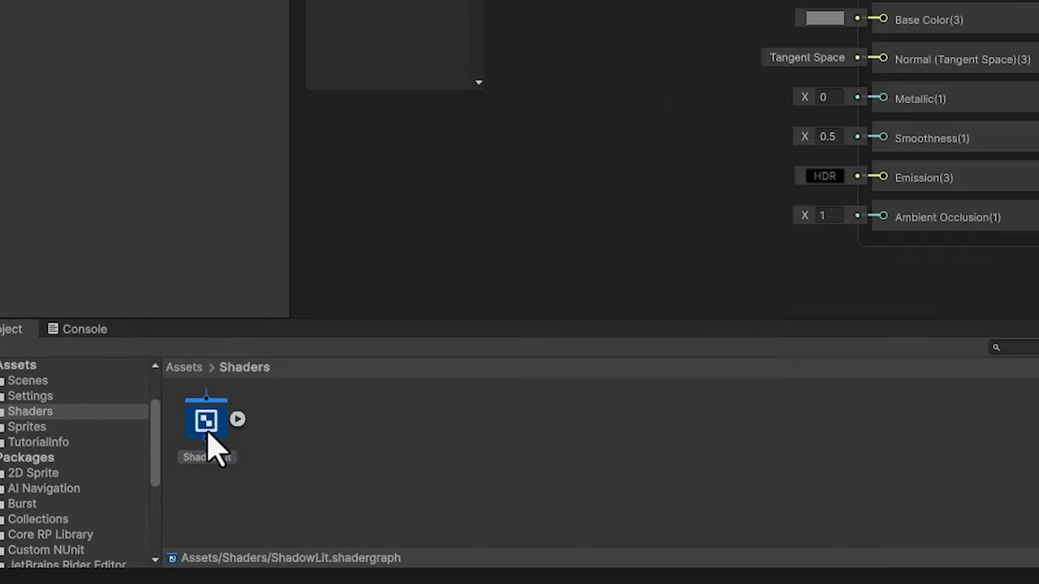
{"action": "double_click", "coordinate": [205, 420]}
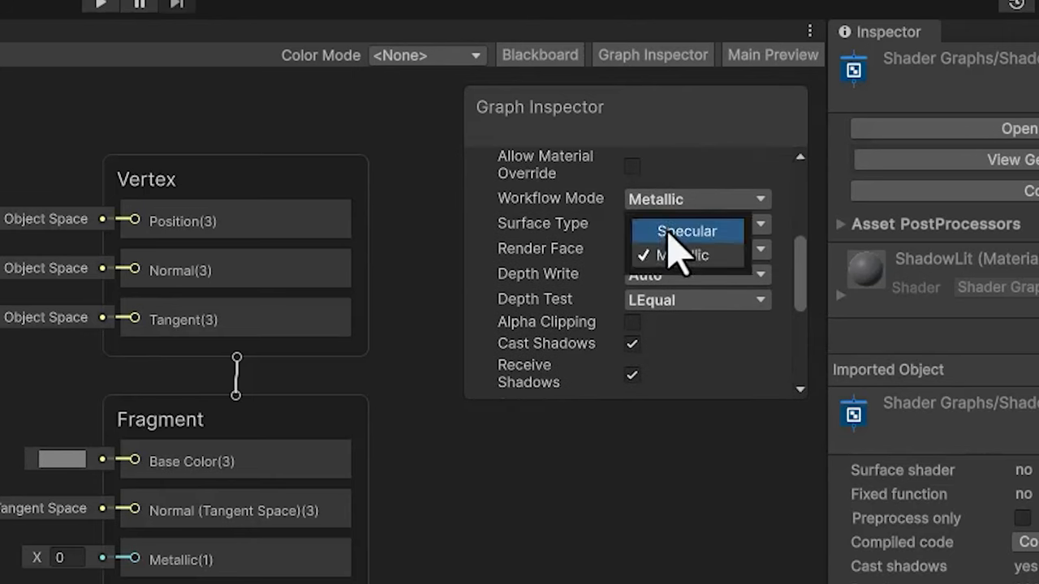
{"action": "left_click", "coordinate": [686, 231]}
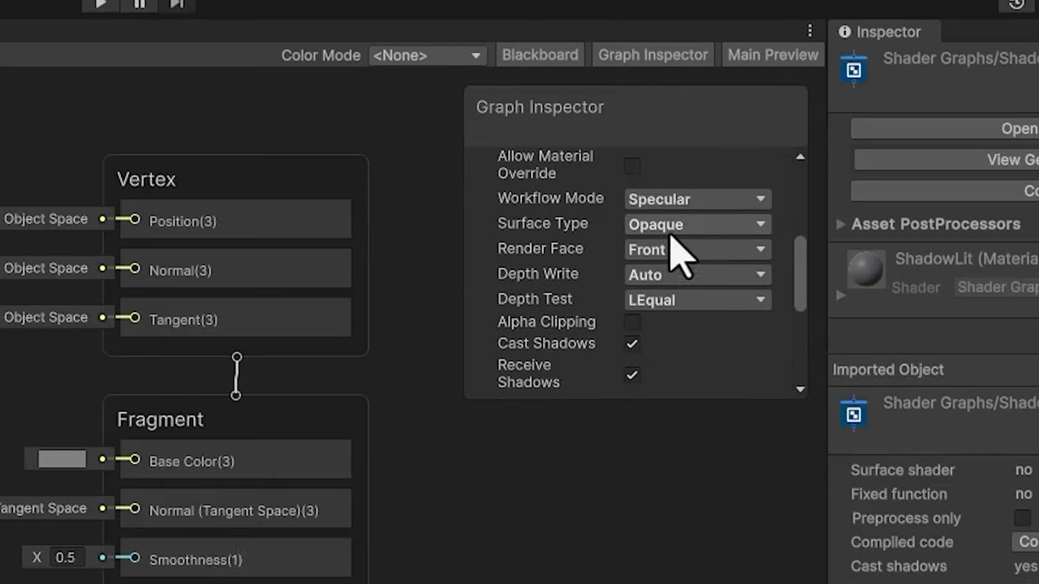
{"action": "left_click", "coordinate": [694, 224]}
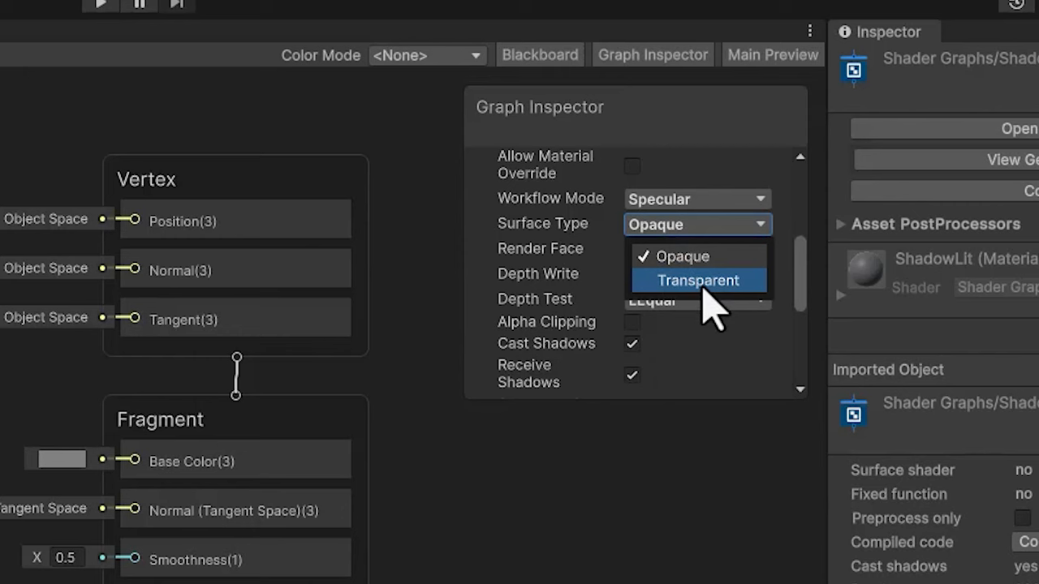
{"action": "left_click", "coordinate": [698, 280]}
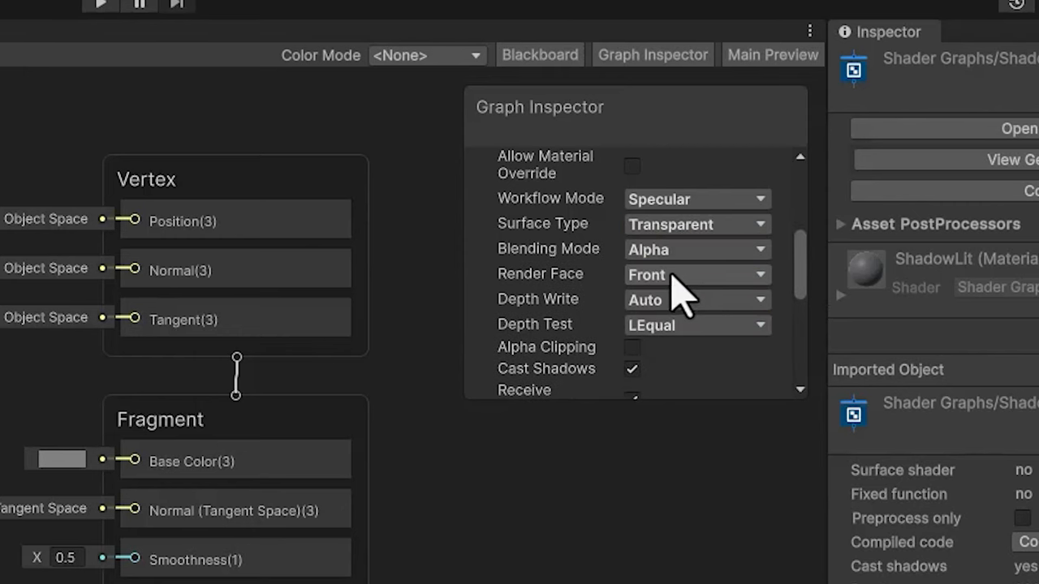
{"action": "left_click", "coordinate": [695, 274]}
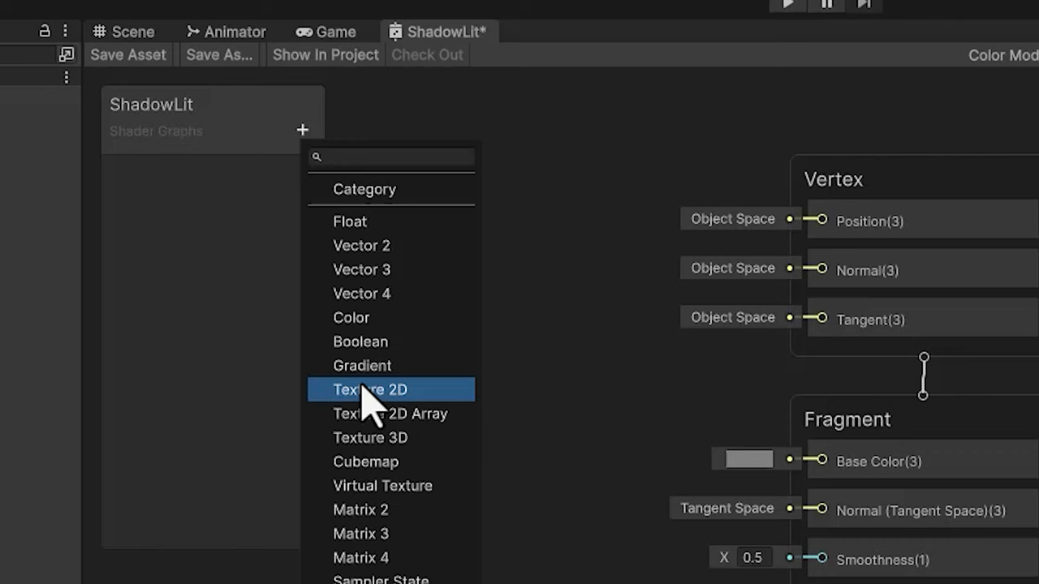
Add a MainTex Texture 2D property, sample it, and connect its colour to Base Color
{"action": "left_click", "coordinate": [370, 390]}
{"action": "type", "text": "MainTex"}
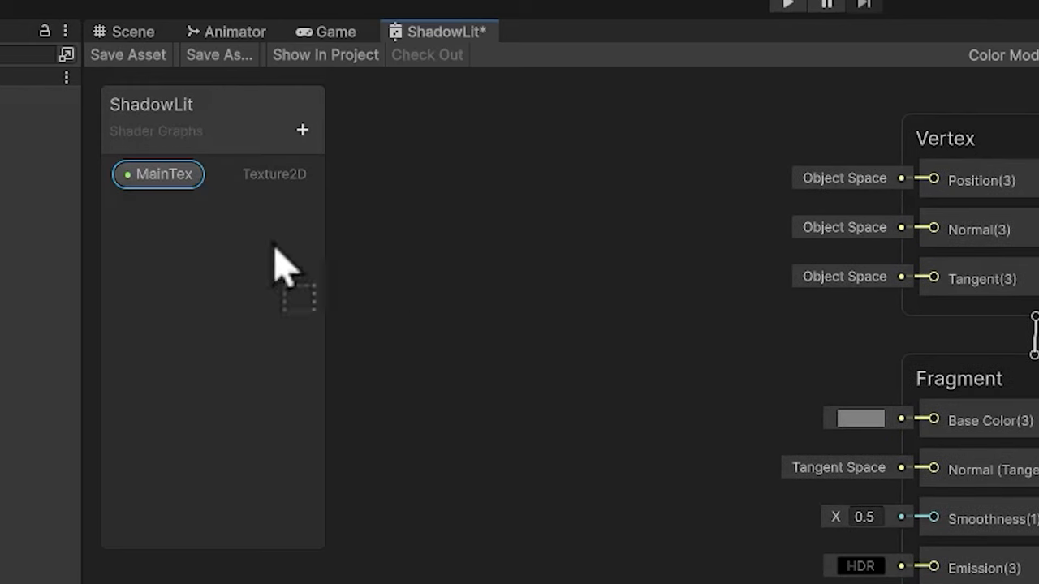
{"action": "left_click_drag", "start_coordinate": [157, 174], "coordinate": [473, 331]}
{"action": "type", "text": "Sampl"}
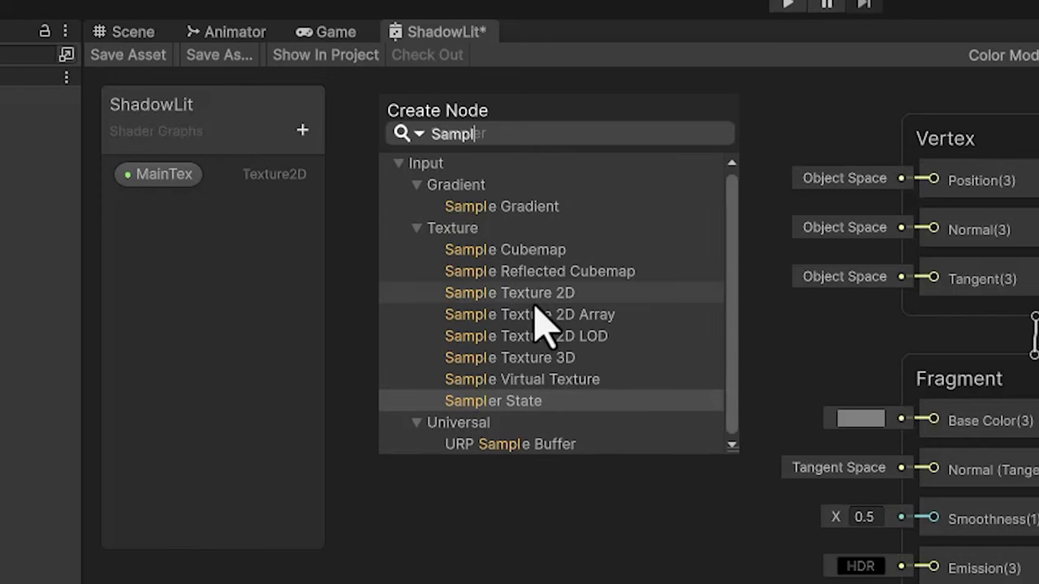
{"action": "left_click", "coordinate": [508, 294]}
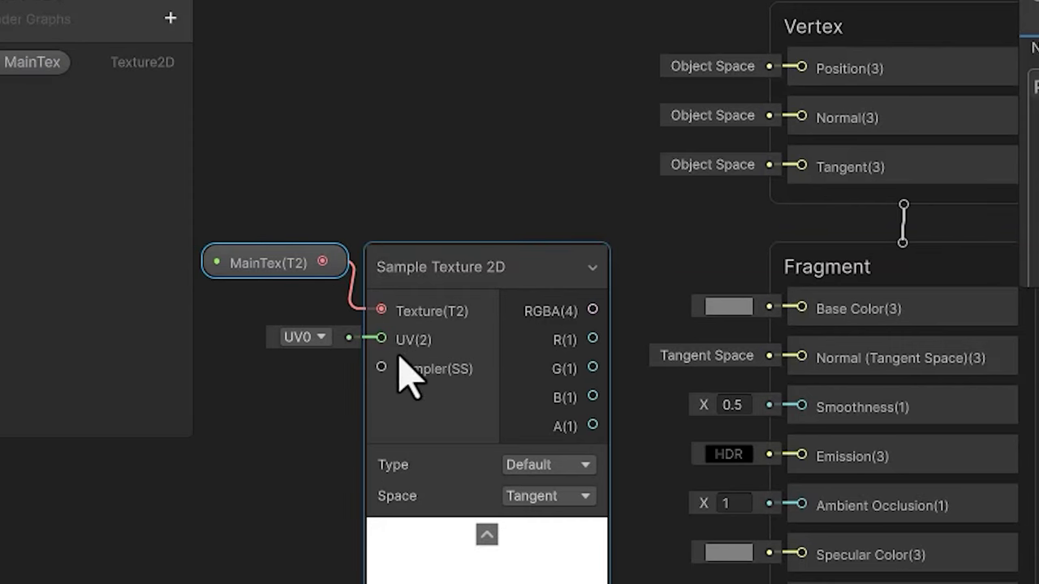
{"action": "left_click_drag", "start_coordinate": [593, 310], "coordinate": [802, 309]}
{"action": "type", "text": "0"}
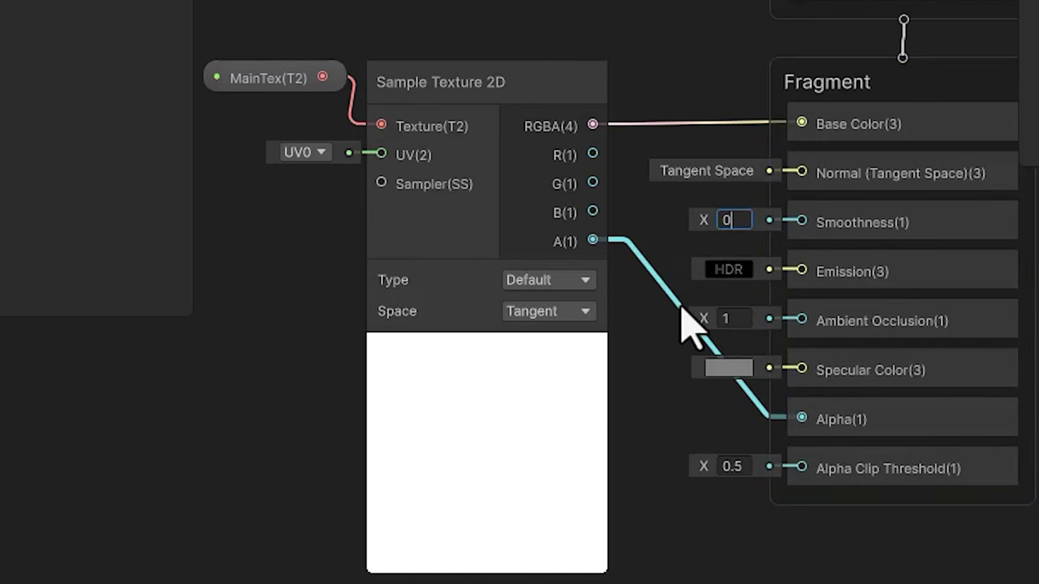
{"action": "mouse_move", "coordinate": [646, 406]}
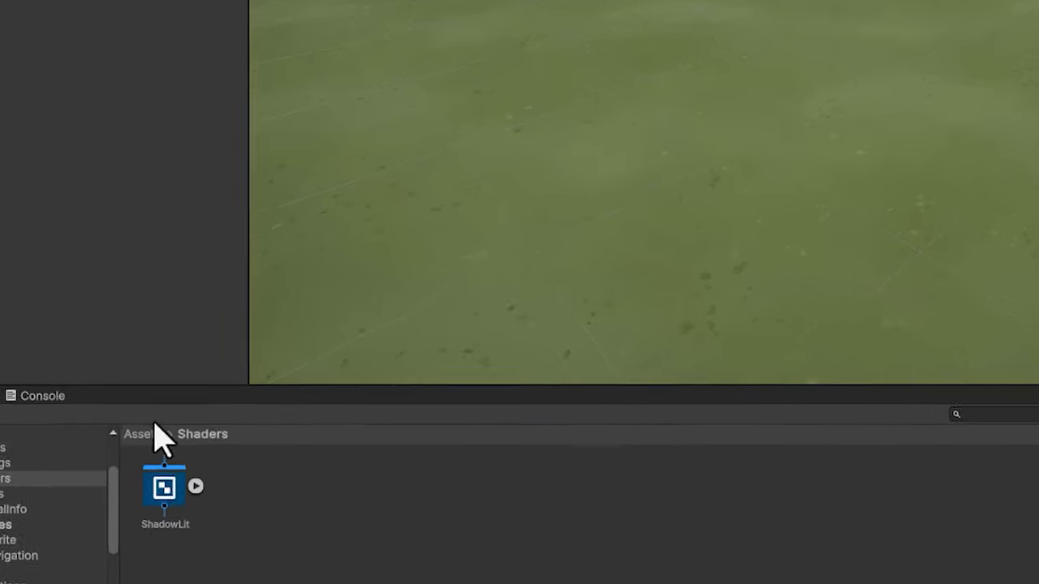
Create a ShadowLit material from the ShadowLit shader graph's context menu
{"action": "right_click", "coordinate": [164, 487]}
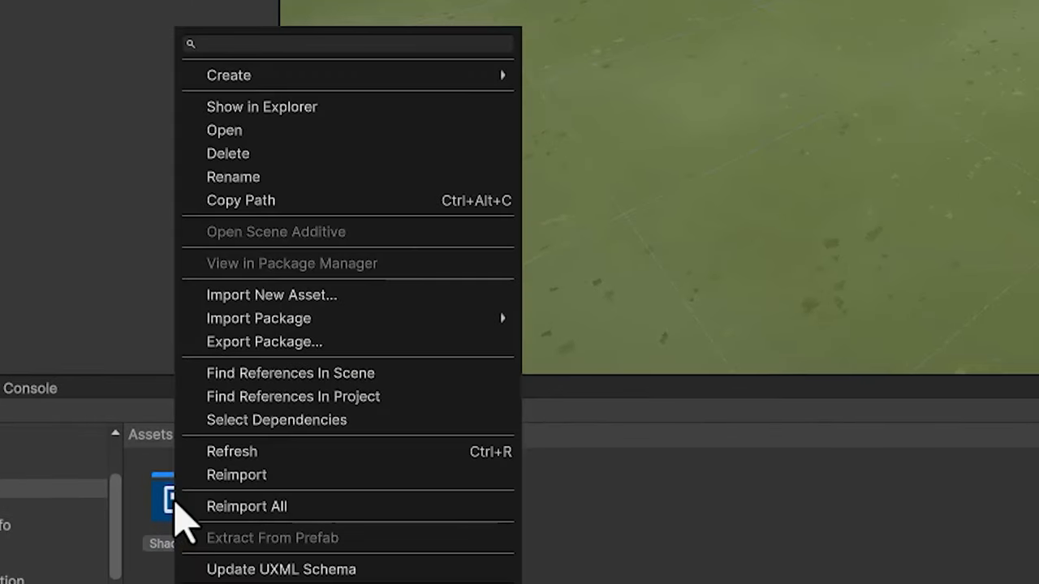
{"action": "mouse_move", "coordinate": [229, 75]}
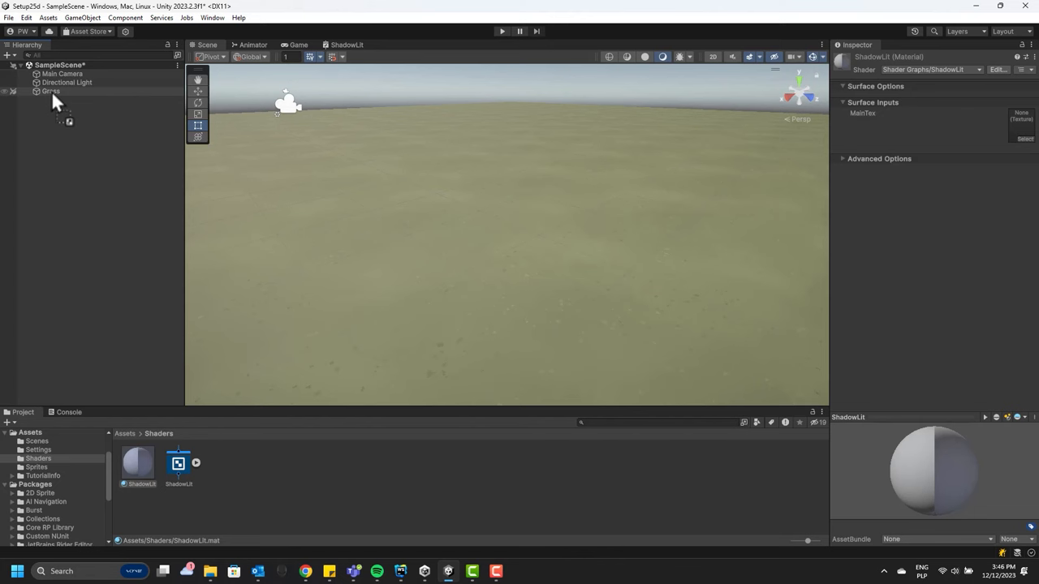
{"action": "left_click", "coordinate": [67, 82]}
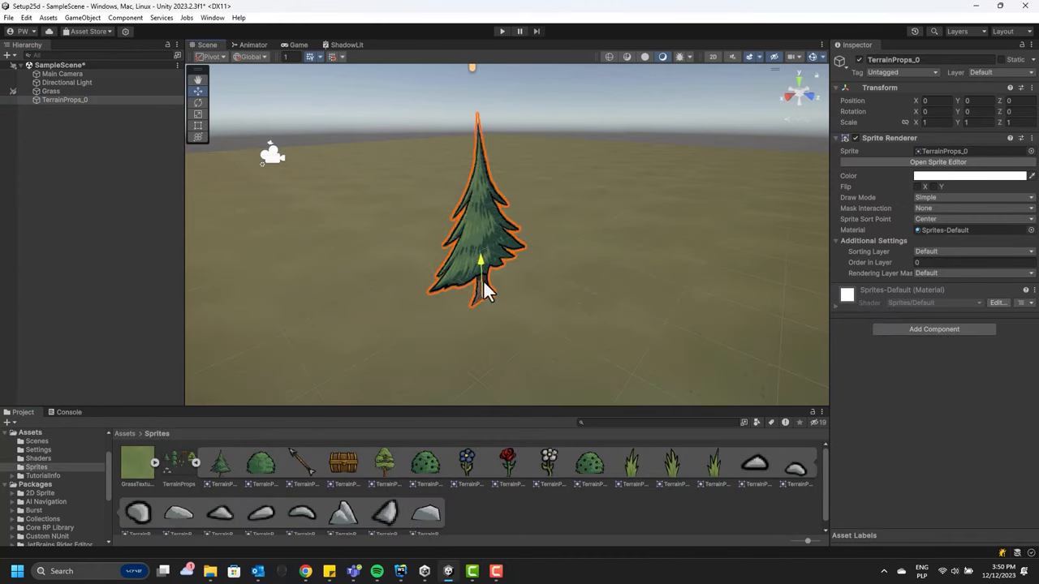
Place the TerrainProps_0 pine tree in the scene with Order in Layer 1
{"action": "left_click_drag", "start_coordinate": [483, 280], "coordinate": [482, 337]}
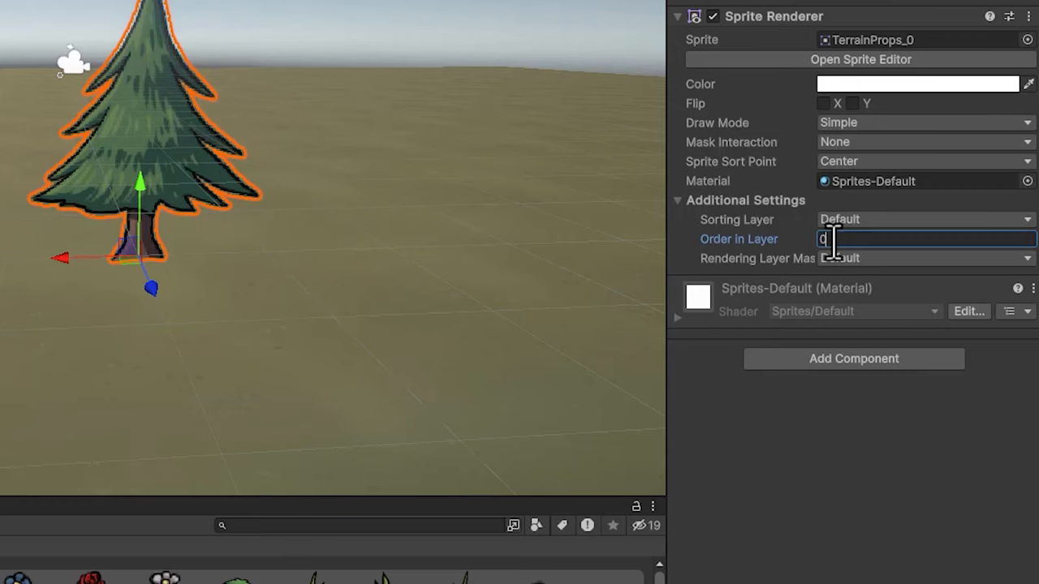
{"action": "type", "text": "1"}
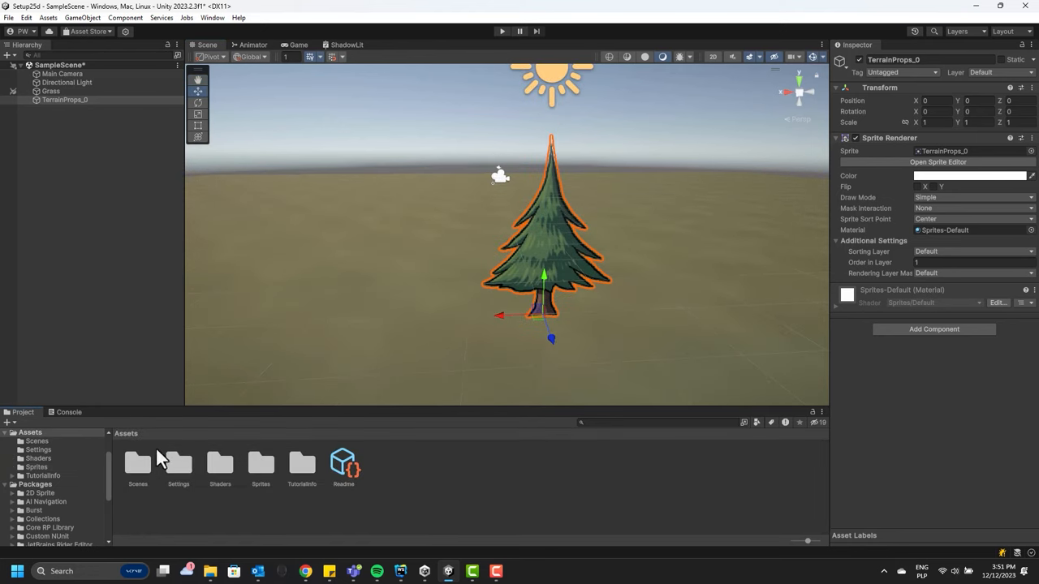
Apply the ShadowLit material to the Tree sprite and turn Cast Shadows On in Debug mode
{"action": "double_click", "coordinate": [220, 463]}
{"action": "type", "text": "Tree"}
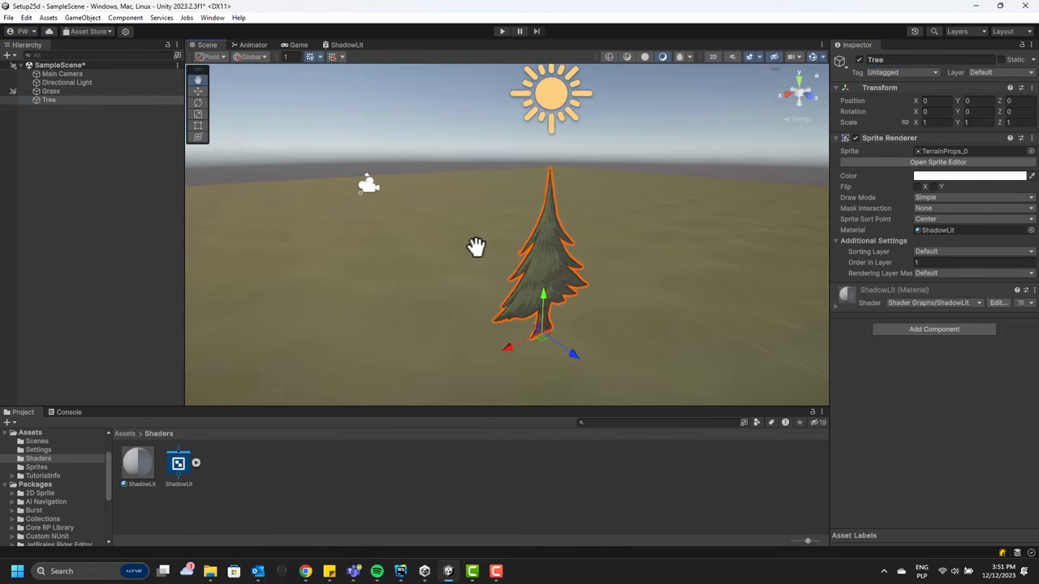
{"action": "left_click_drag", "start_coordinate": [477, 246], "coordinate": [436, 284]}
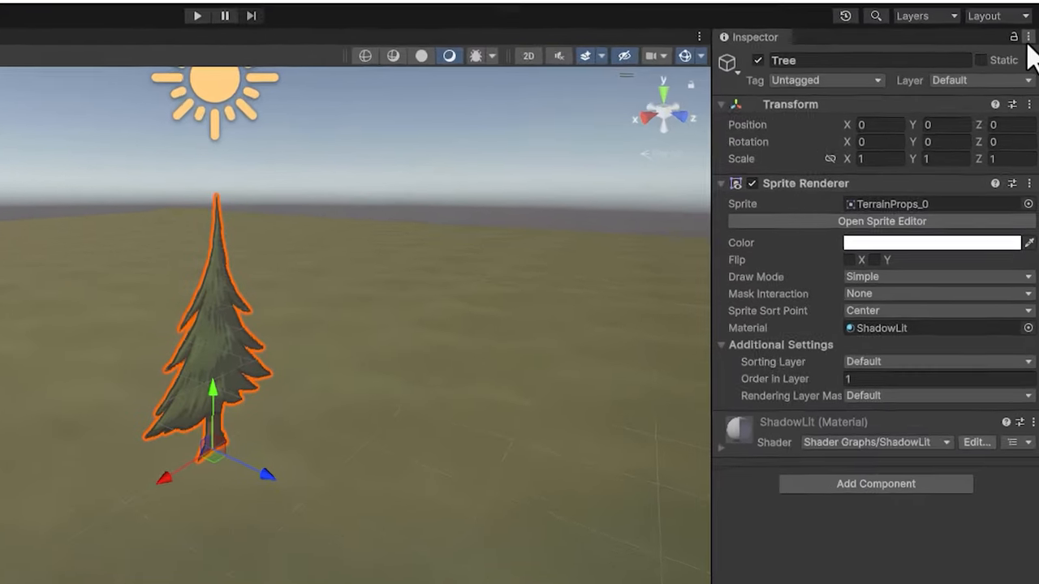
{"action": "left_click", "coordinate": [1029, 36]}
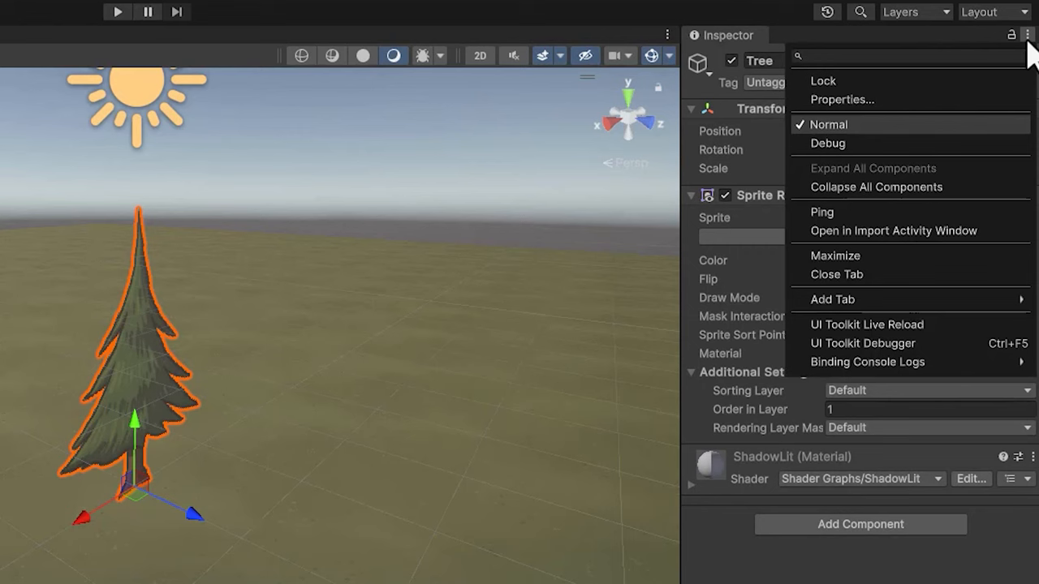
{"action": "mouse_move", "coordinate": [882, 144]}
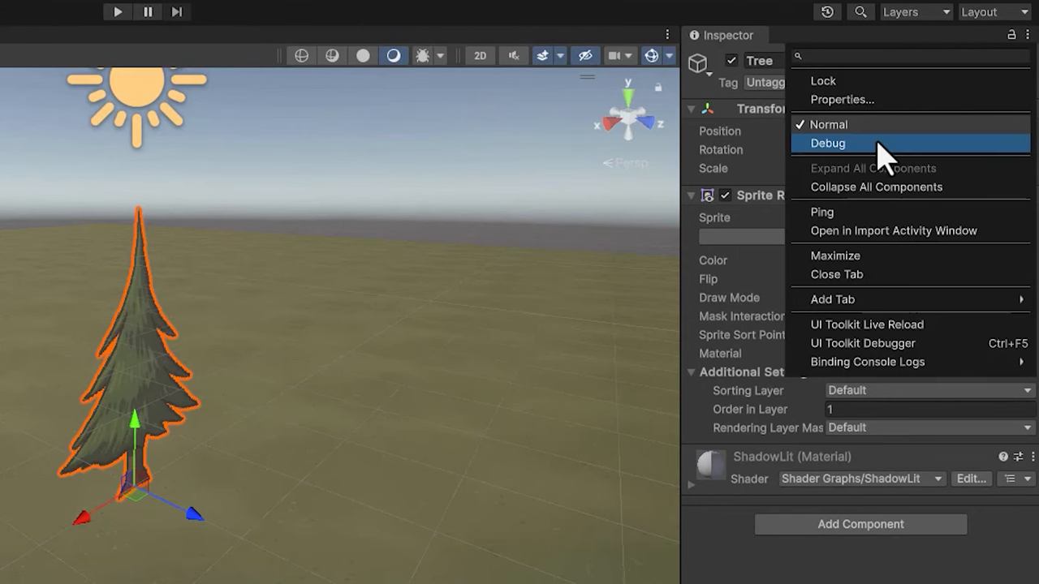
{"action": "left_click", "coordinate": [827, 142]}
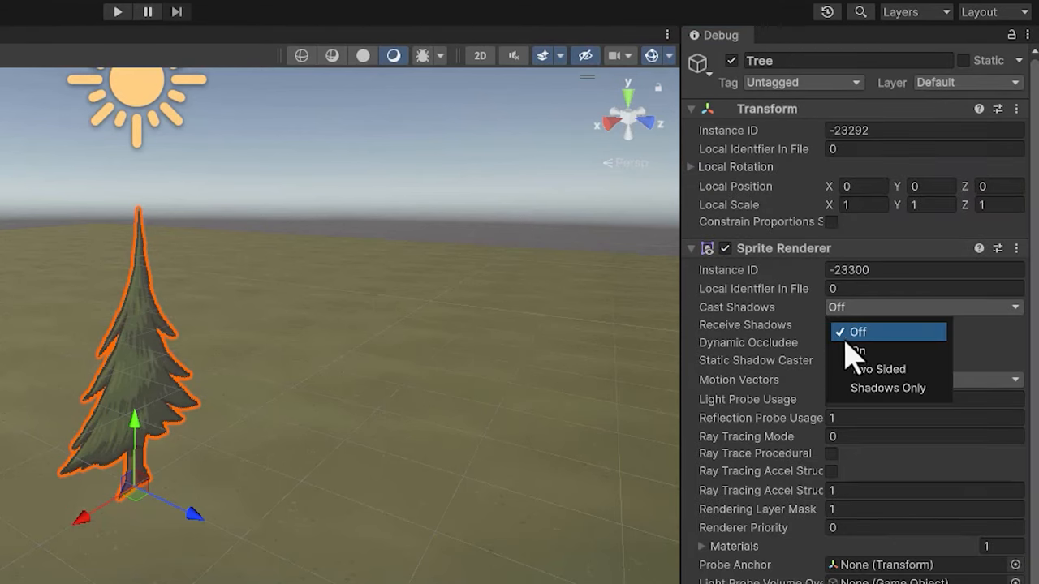
{"action": "left_click", "coordinate": [855, 349]}
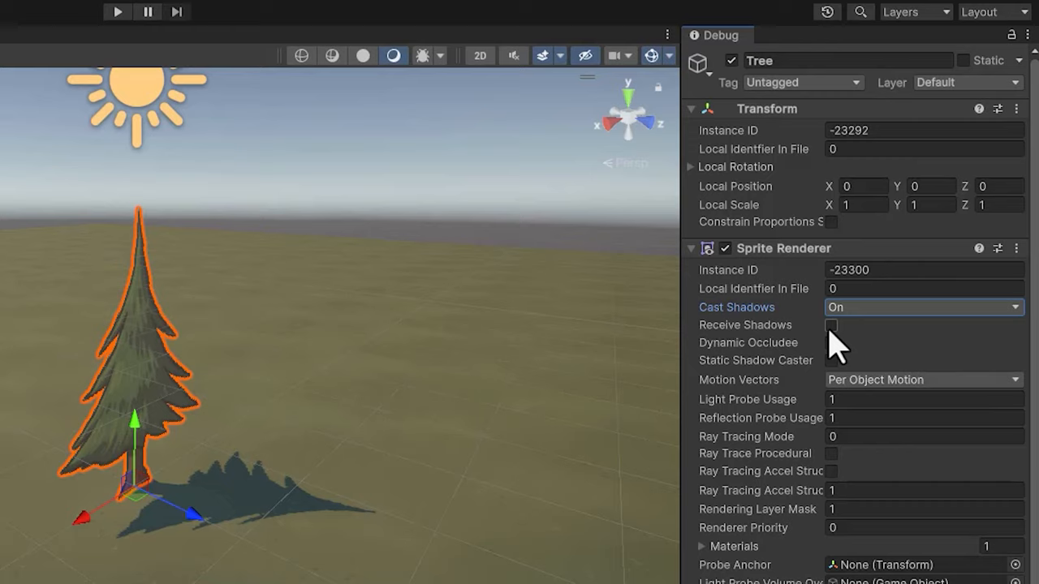
{"action": "left_click", "coordinate": [831, 326]}
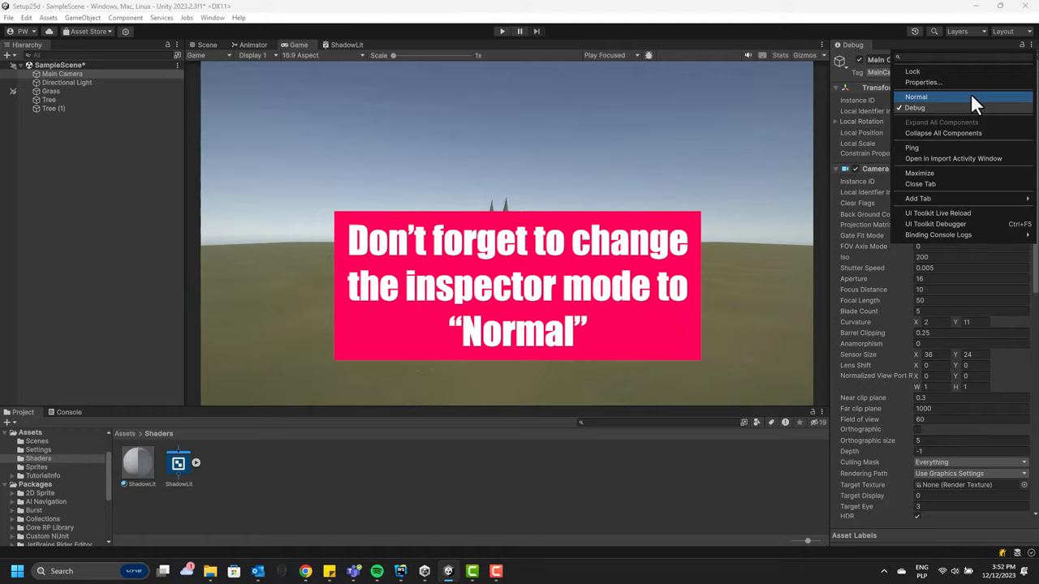
Return the Inspector to normal mode and set the Main Camera projection to Perspective
{"action": "left_click", "coordinate": [915, 97]}
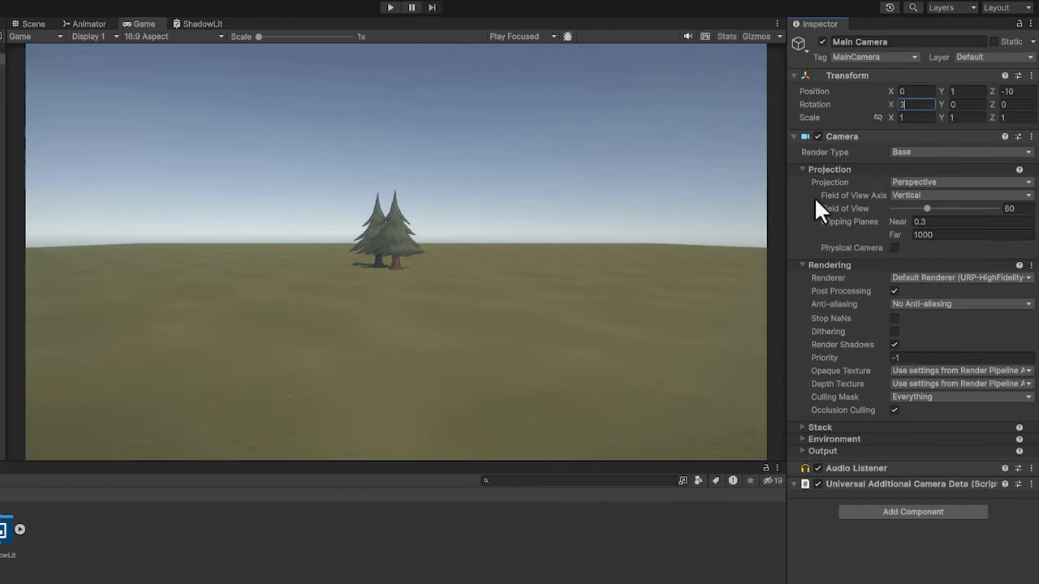
{"action": "type", "text": "0"}
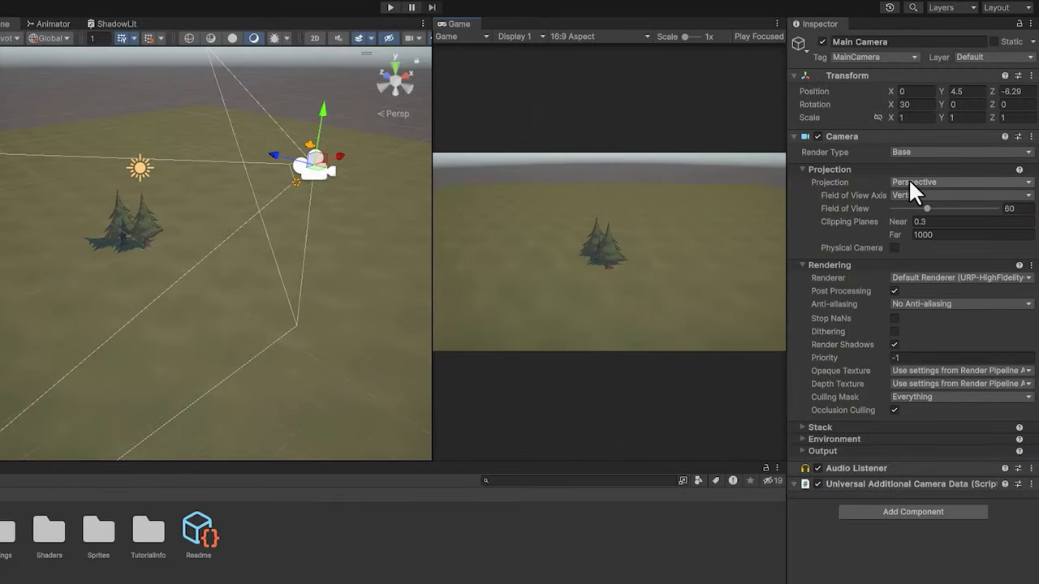
{"action": "left_click", "coordinate": [960, 181]}
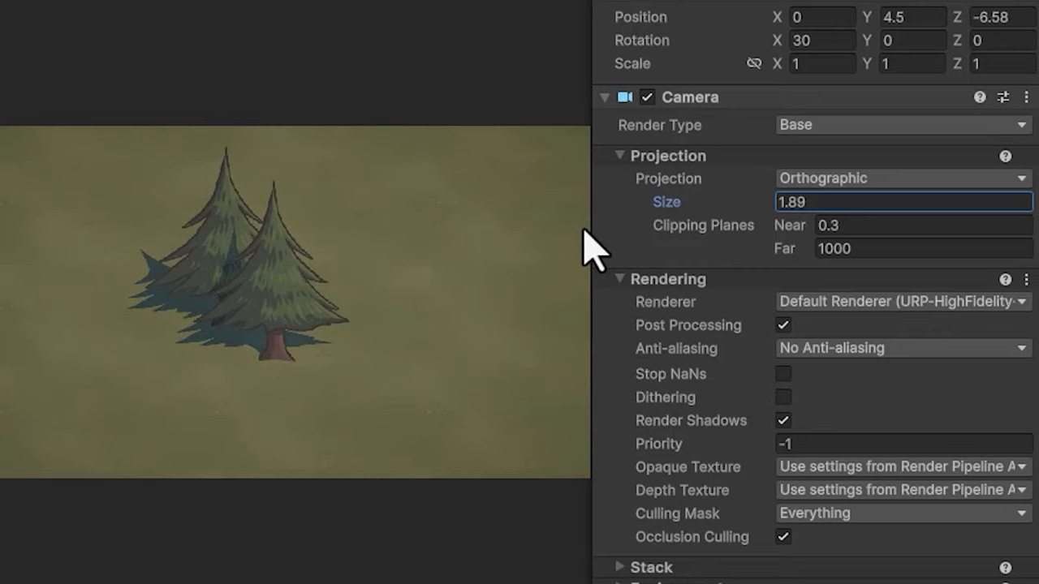
{"action": "type", "text": "5"}
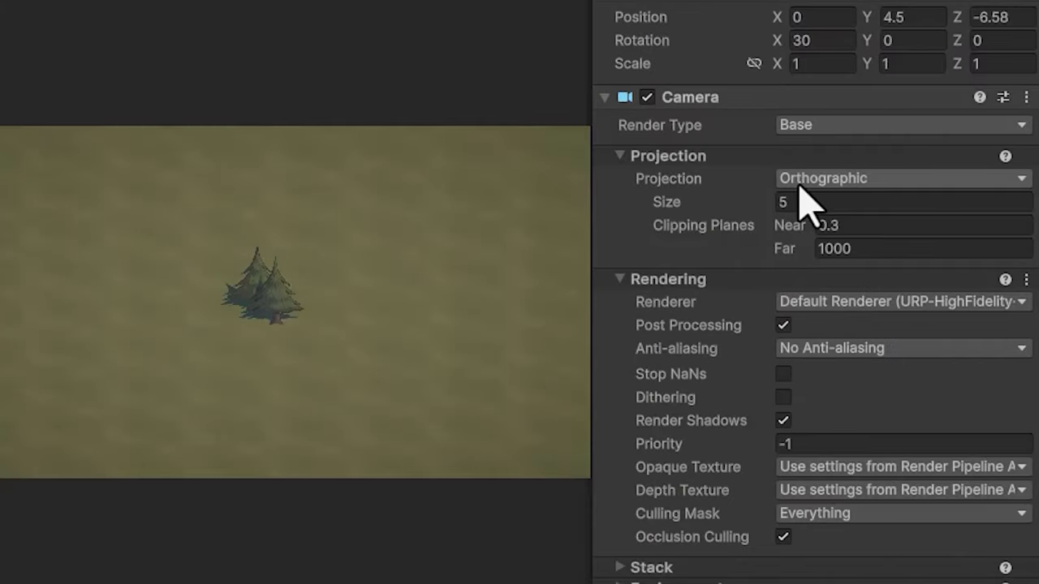
{"action": "left_click", "coordinate": [901, 177]}
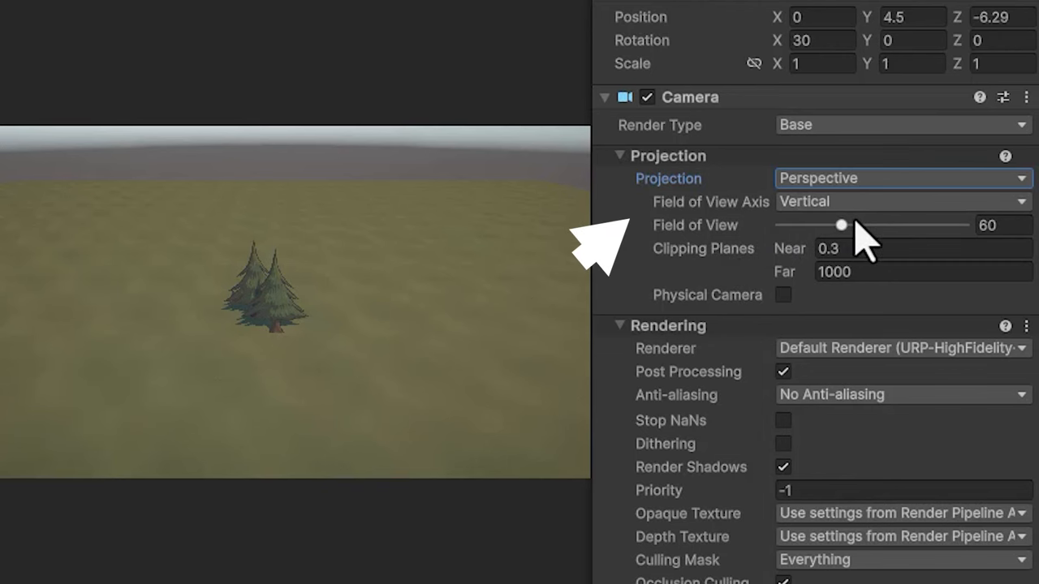
Set the camera's Field of View to 20 so the trees appear large
{"action": "left_click_drag", "start_coordinate": [842, 225], "coordinate": [876, 225]}
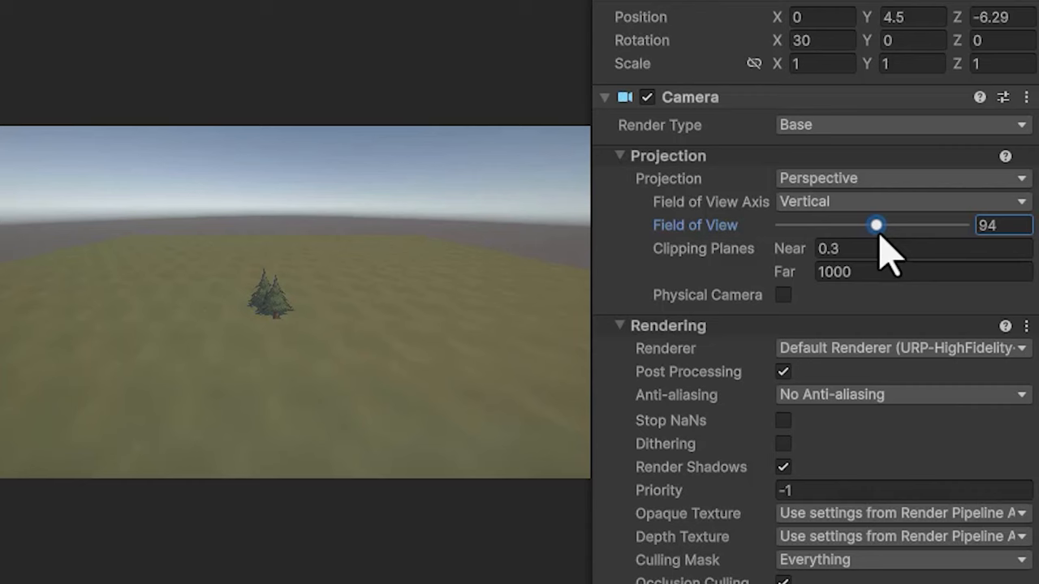
{"action": "left_click_drag", "start_coordinate": [875, 225], "coordinate": [884, 225]}
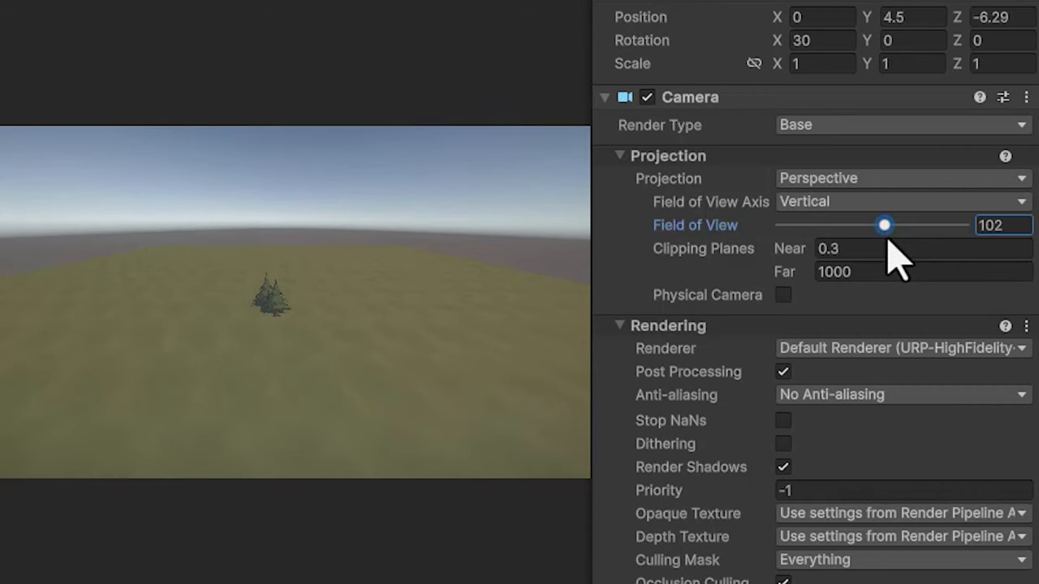
{"action": "left_click_drag", "start_coordinate": [885, 225], "coordinate": [806, 226]}
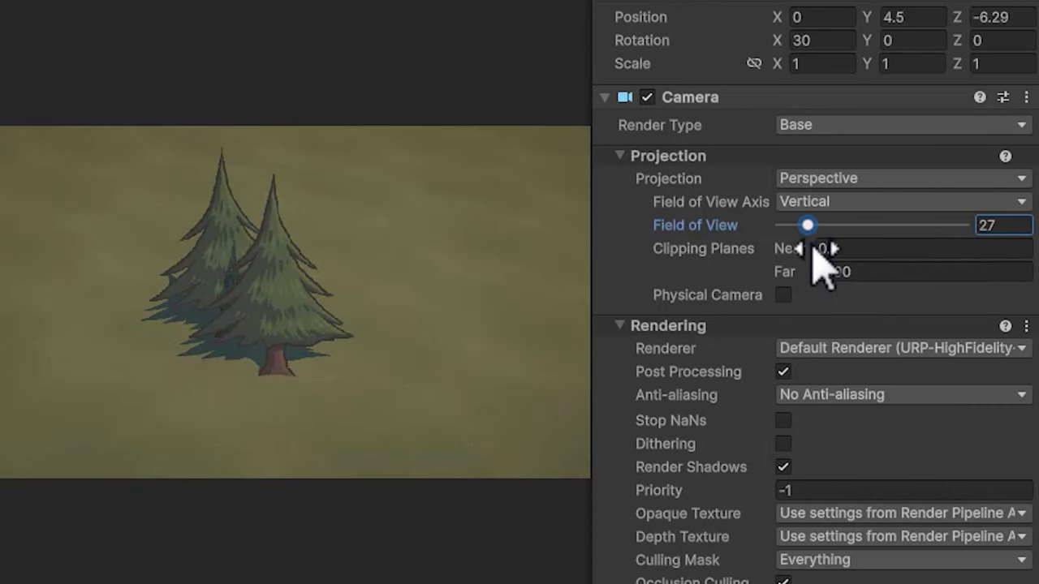
{"action": "left_click_drag", "start_coordinate": [808, 225], "coordinate": [799, 224]}
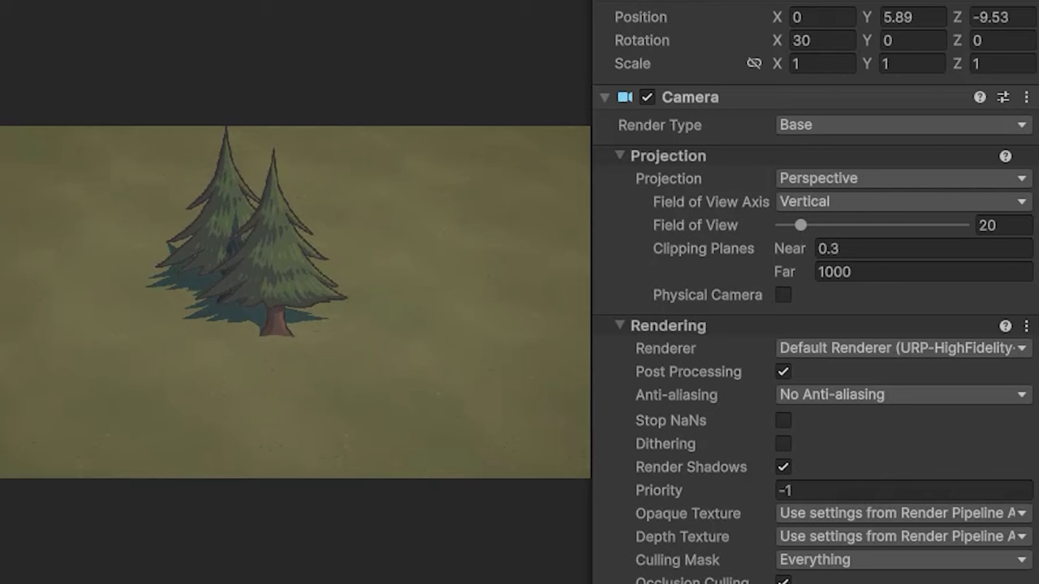
{"action": "type", "text": "20"}
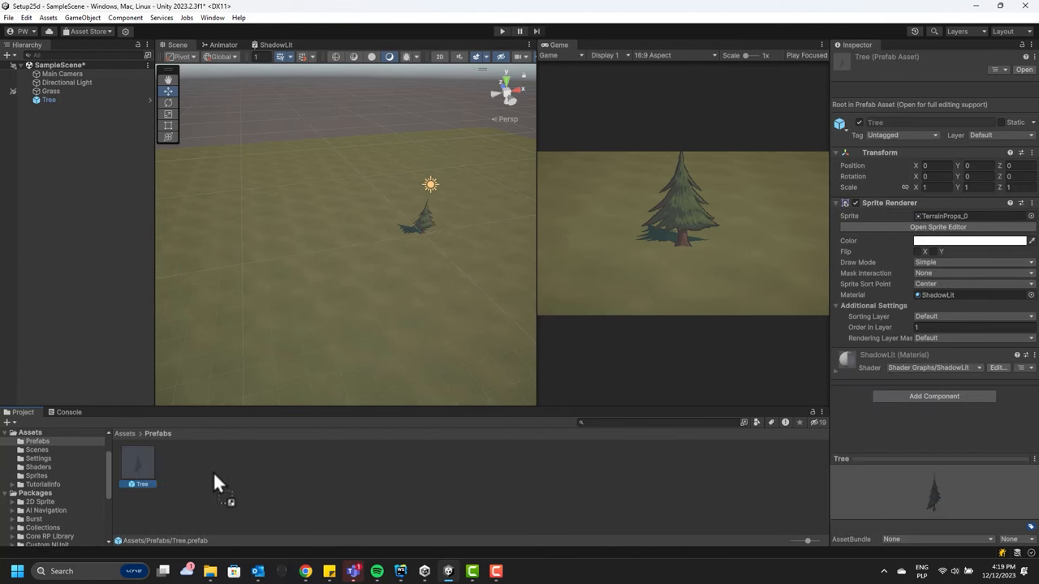
Place another Tree prefab instance in the scene and save Tree_Leafs as a Prefab Variant
{"action": "left_click_drag", "start_coordinate": [137, 463], "coordinate": [423, 219]}
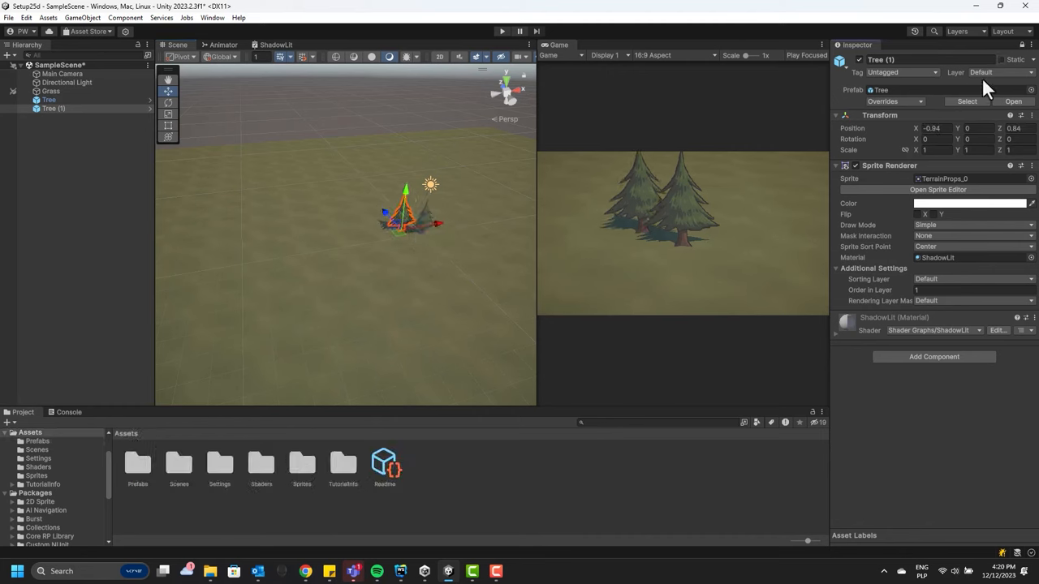
{"action": "left_click", "coordinate": [36, 476]}
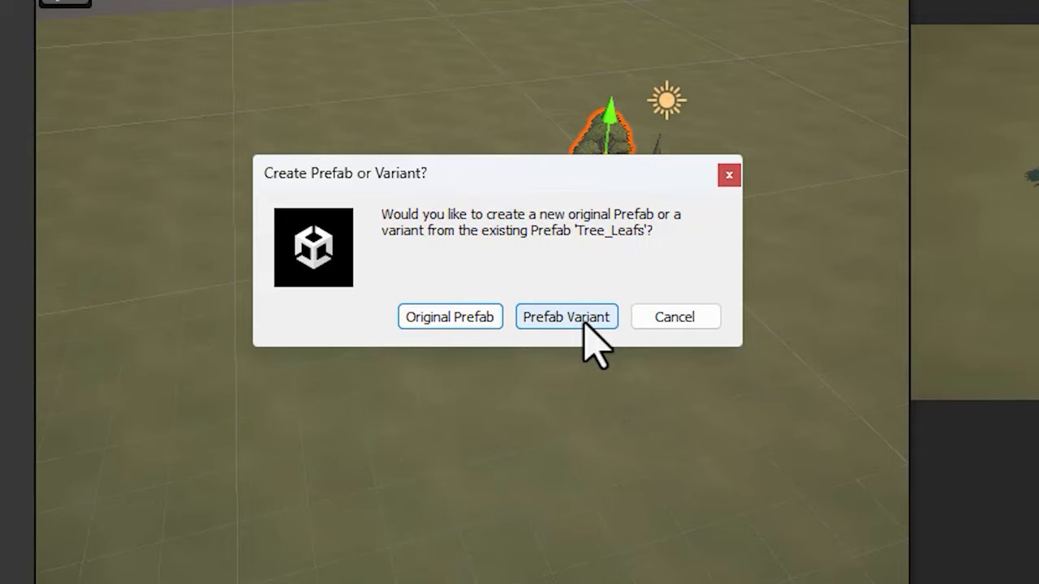
{"action": "left_click", "coordinate": [566, 317]}
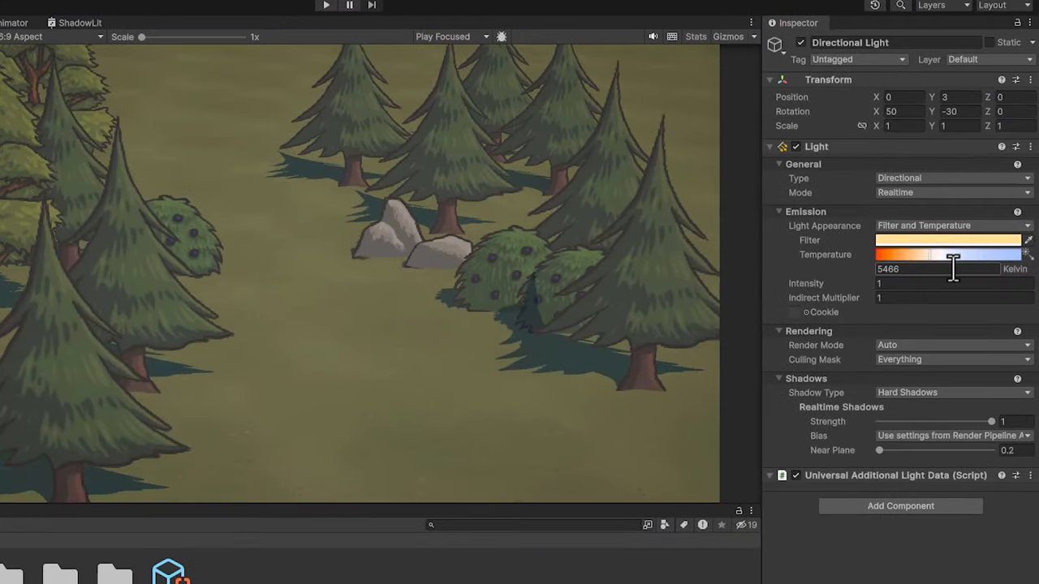
Tint the directional light filter pale yellow, warm orange, dark amber, then deep blue
{"action": "left_click", "coordinate": [947, 240]}
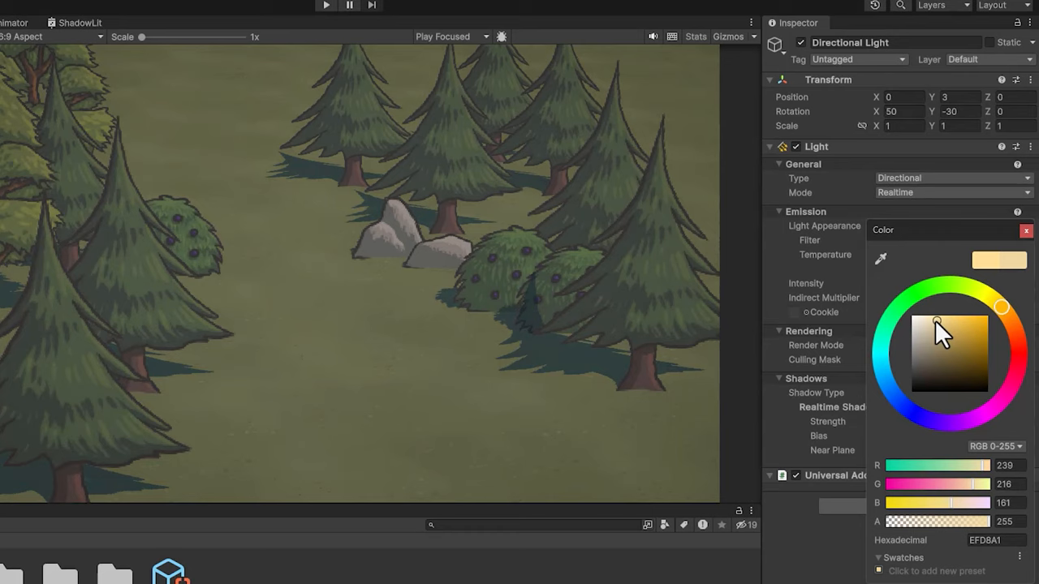
{"action": "left_click_drag", "start_coordinate": [938, 332], "coordinate": [938, 315]}
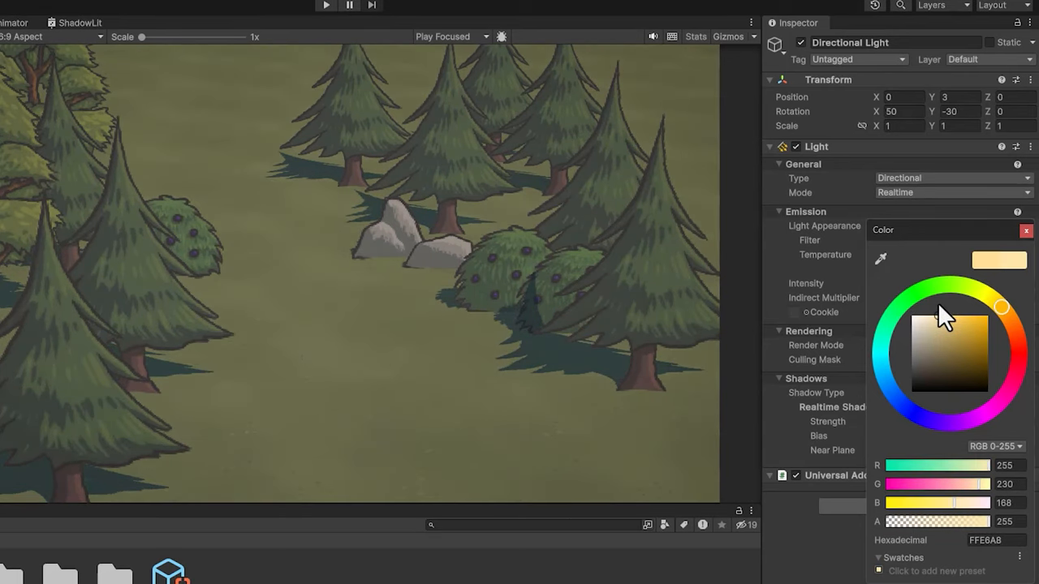
{"action": "left_click_drag", "start_coordinate": [1001, 307], "coordinate": [1001, 310]}
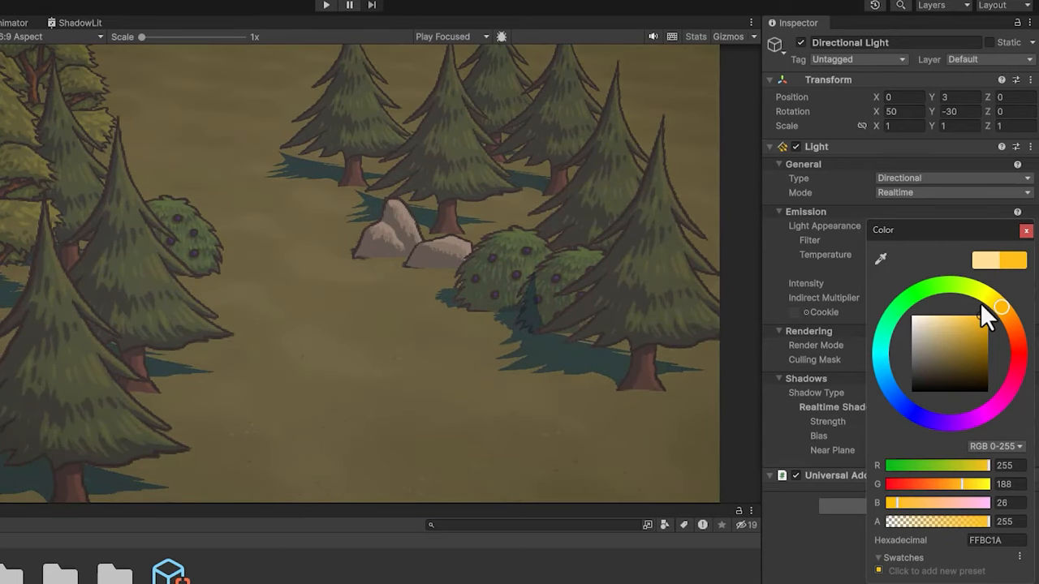
{"action": "left_click_drag", "start_coordinate": [1002, 307], "coordinate": [978, 353]}
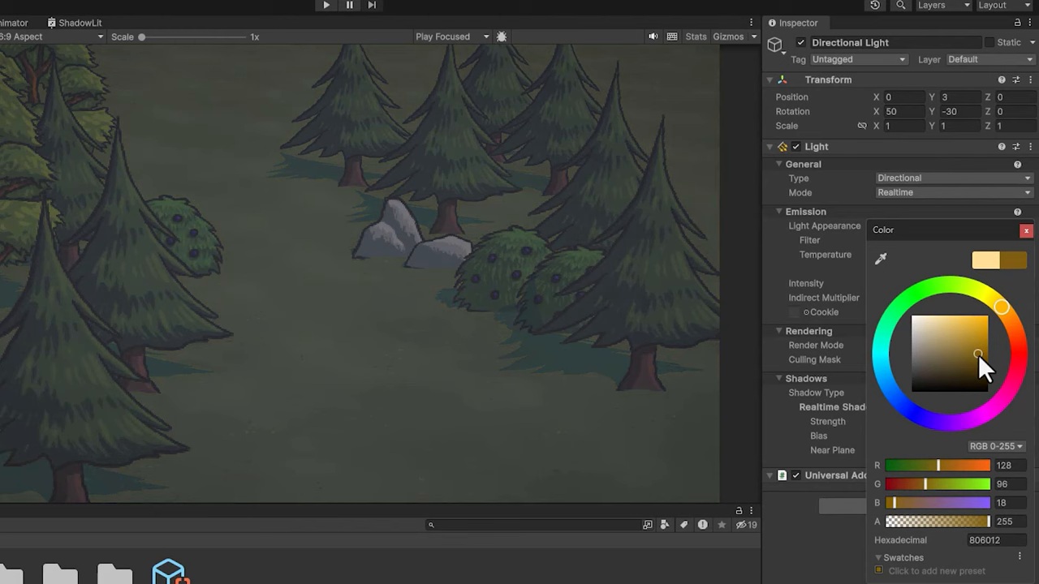
{"action": "left_click_drag", "start_coordinate": [1002, 307], "coordinate": [903, 405]}
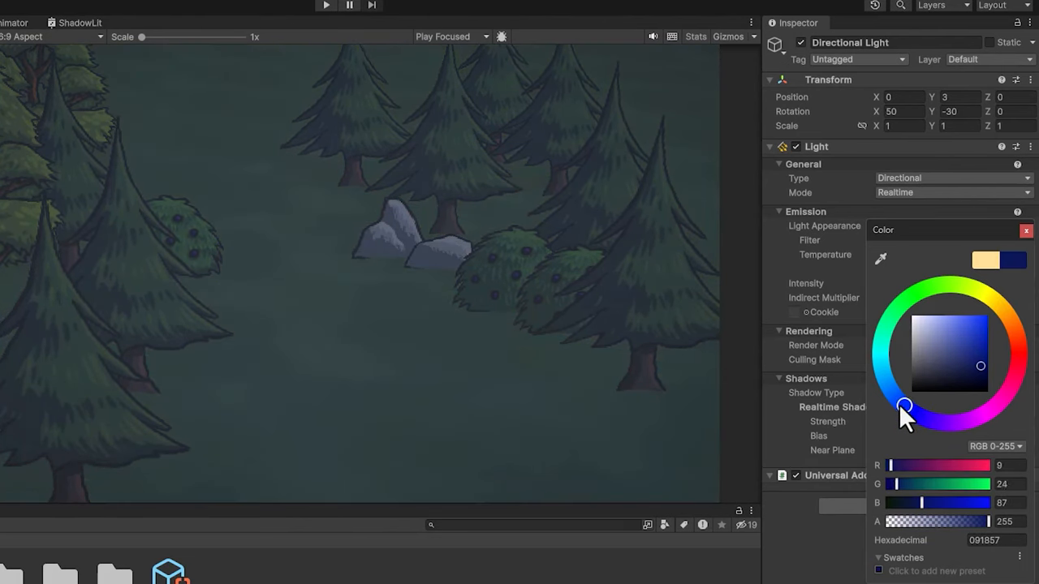
{"action": "left_click_drag", "start_coordinate": [904, 405], "coordinate": [917, 416]}
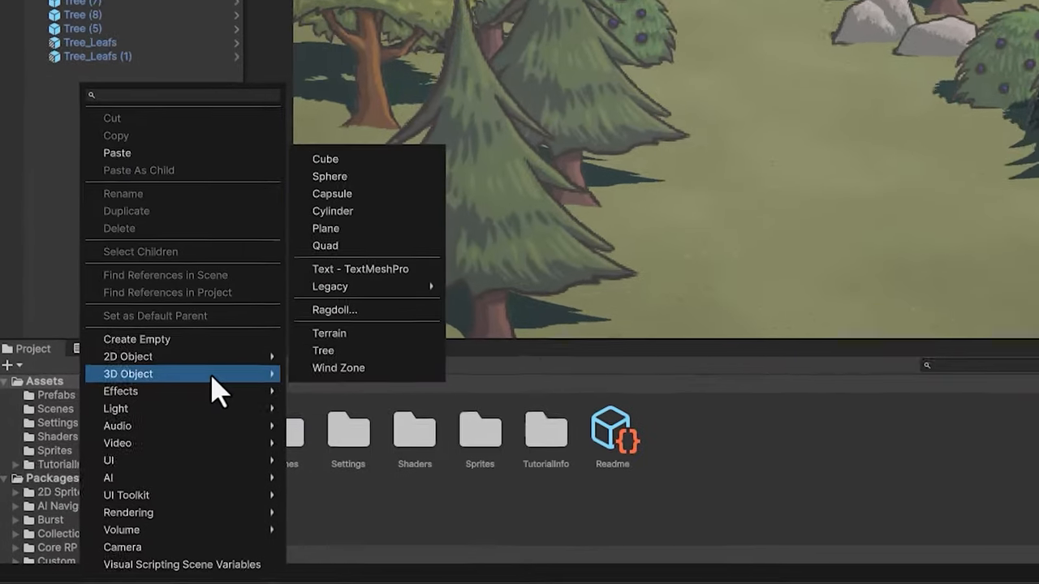
{"action": "mouse_move", "coordinate": [125, 530]}
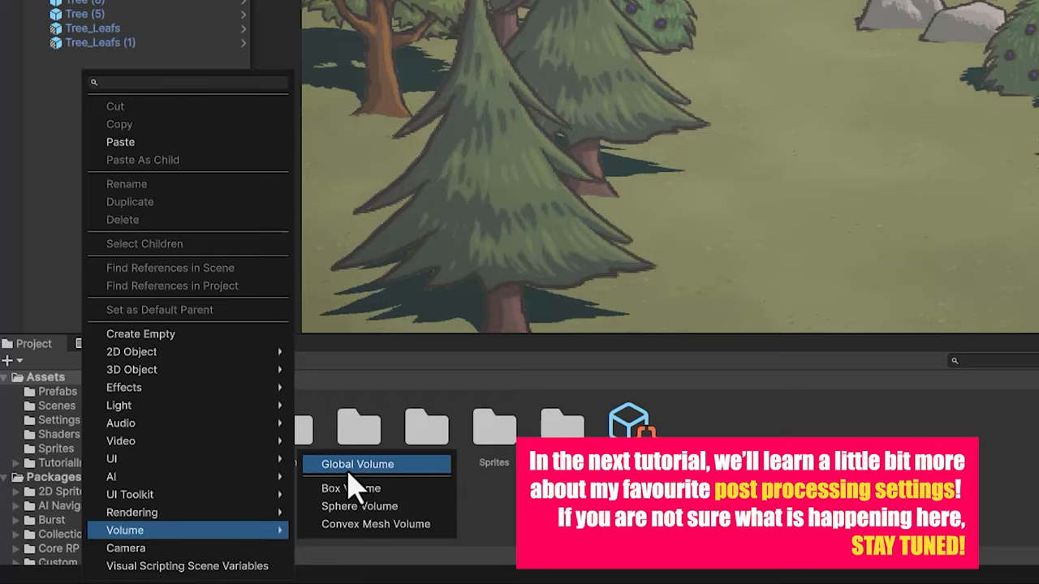
Create a Global Volume with a new profile and an S-shaped Color Curves override
{"action": "left_click", "coordinate": [357, 464]}
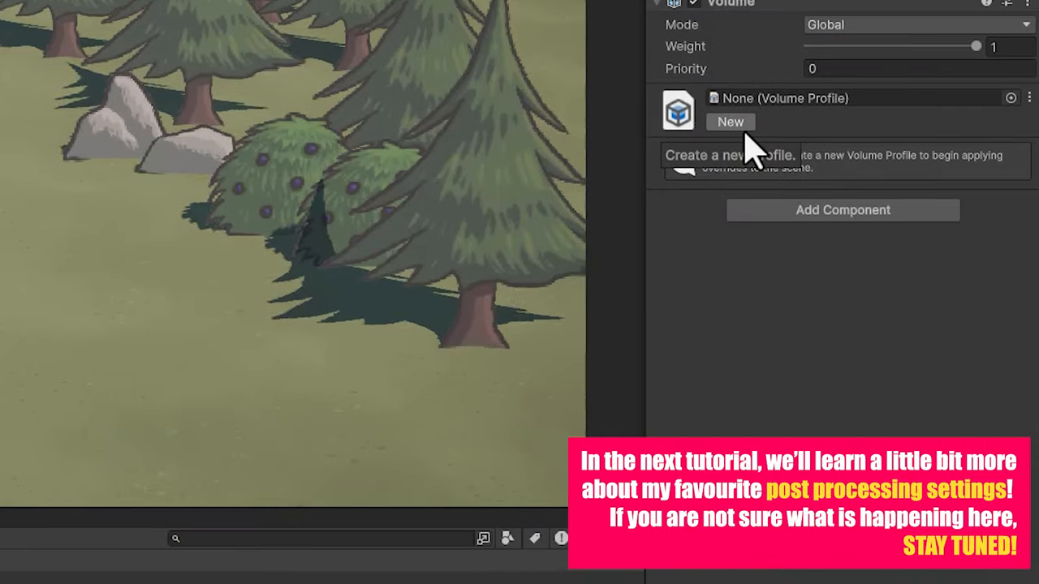
{"action": "left_click", "coordinate": [730, 122]}
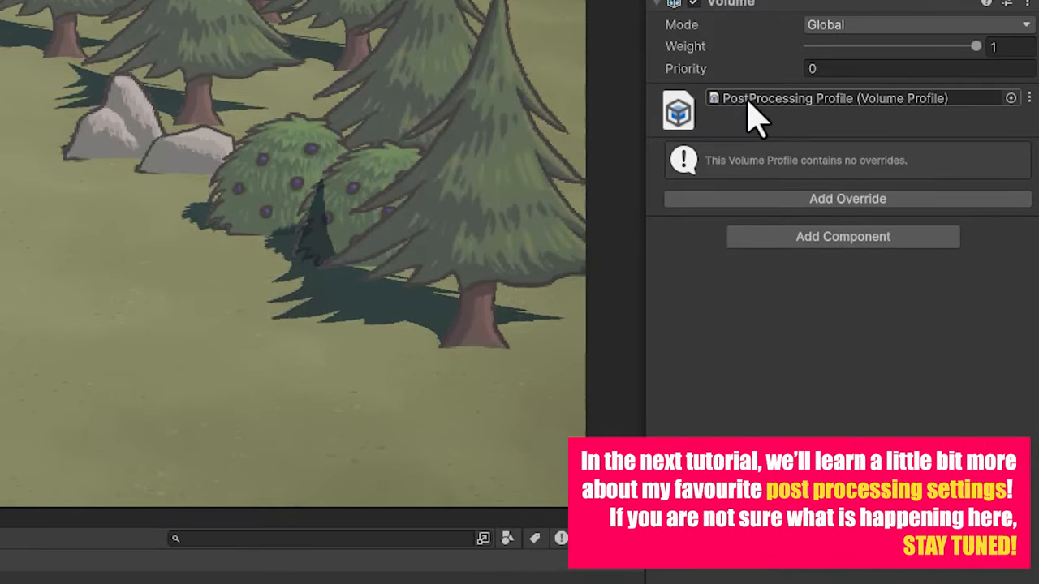
{"action": "left_click", "coordinate": [848, 199]}
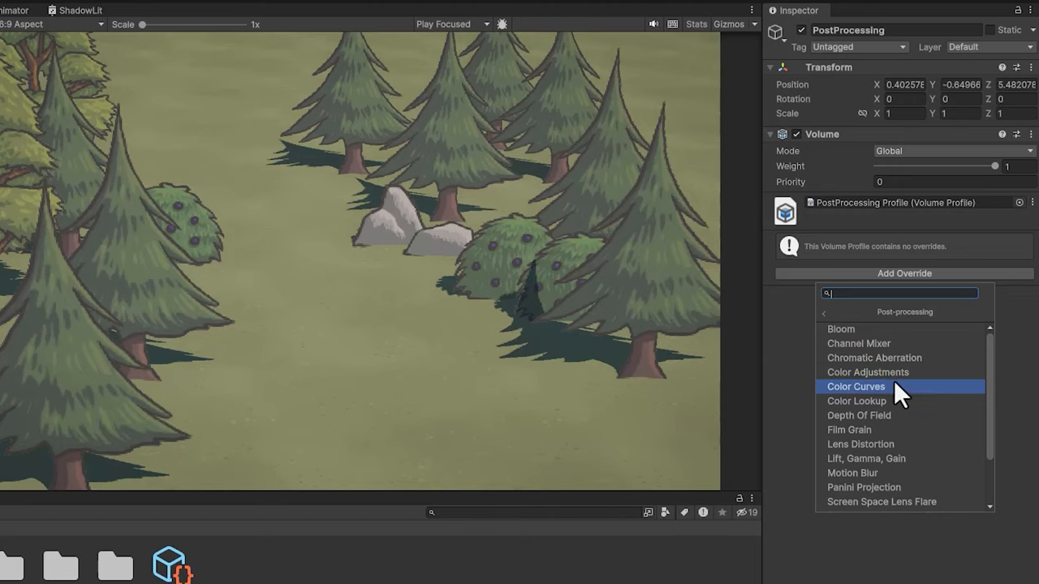
{"action": "left_click", "coordinate": [855, 386]}
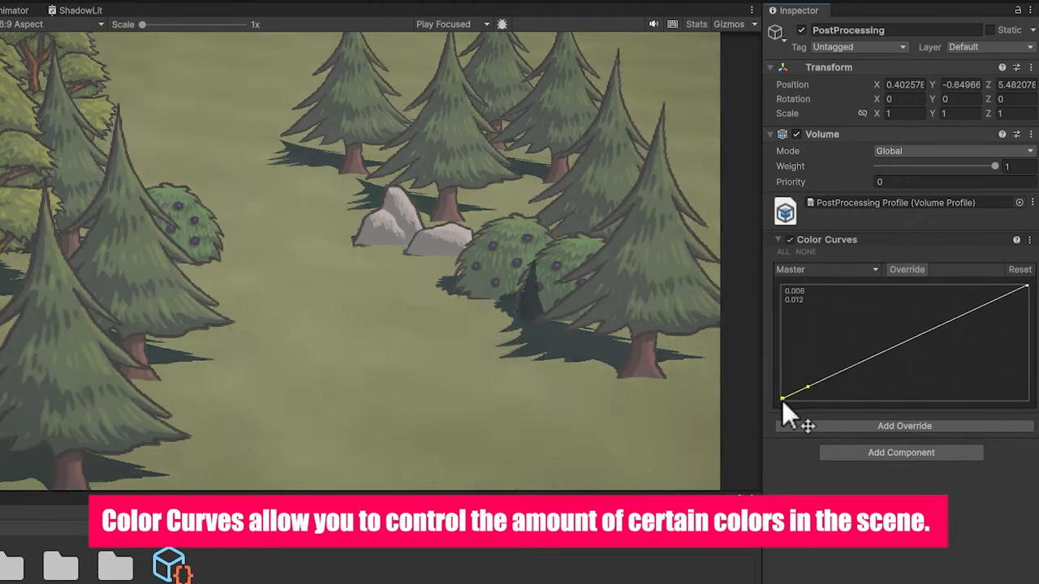
{"action": "left_click_drag", "start_coordinate": [783, 397], "coordinate": [792, 397]}
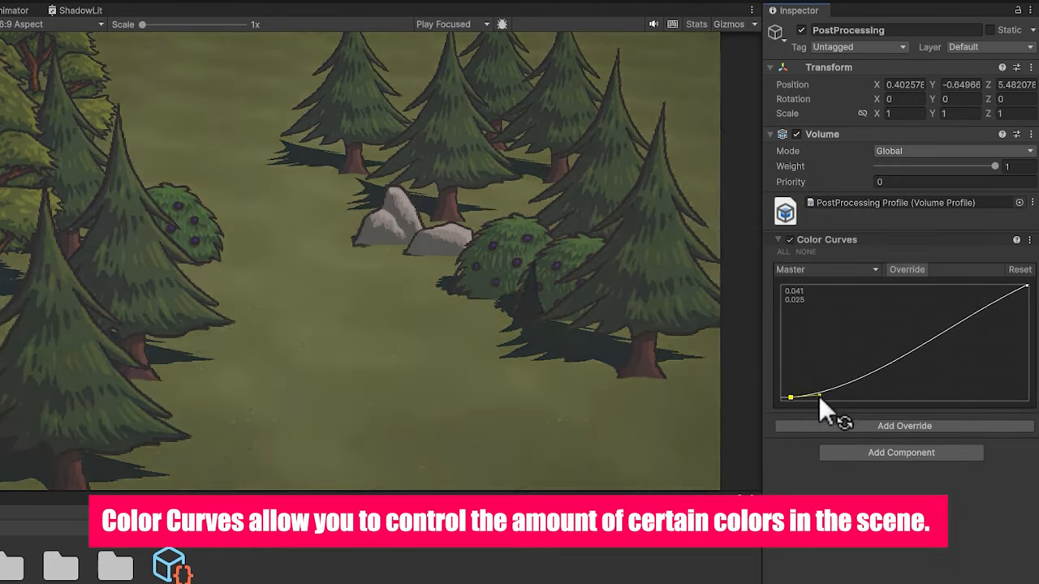
{"action": "left_click_drag", "start_coordinate": [792, 397], "coordinate": [1021, 289]}
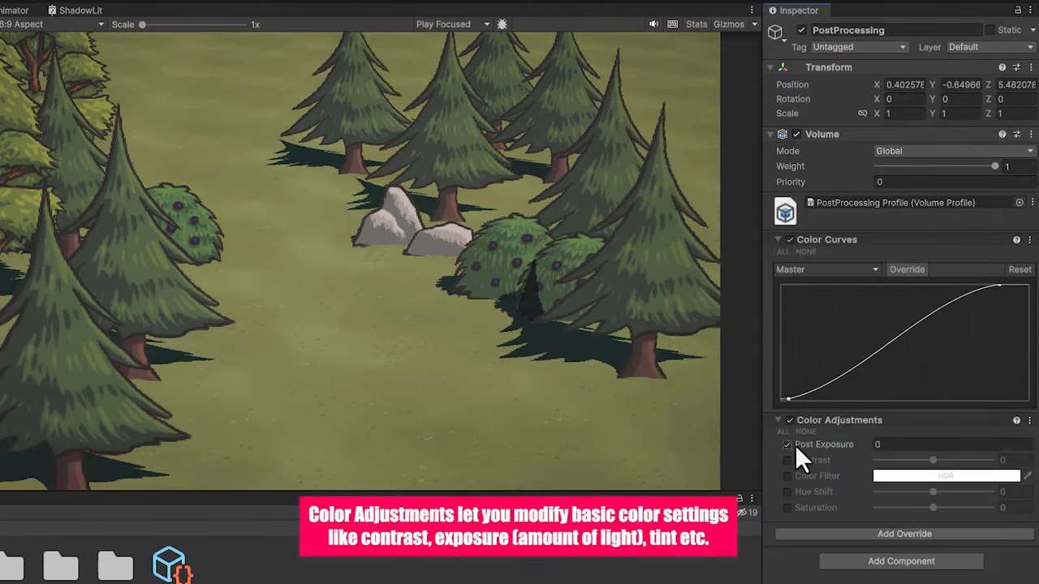
Add Color Adjustments (contrast −1, saturation 14), Neutral Tonemapping and a Vignette override
{"action": "left_click_drag", "start_coordinate": [933, 461], "coordinate": [917, 460]}
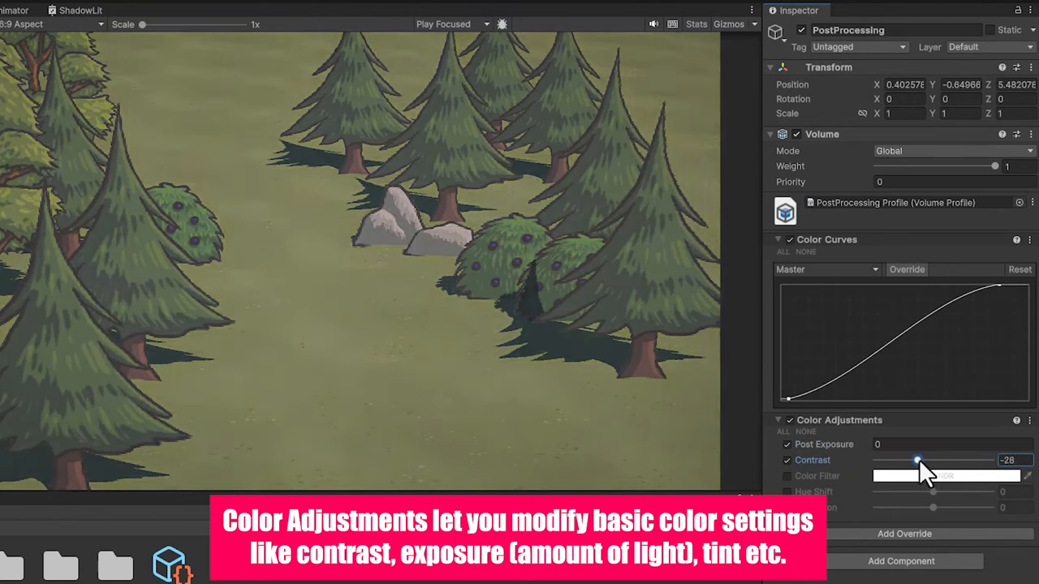
{"action": "left_click", "coordinate": [946, 476]}
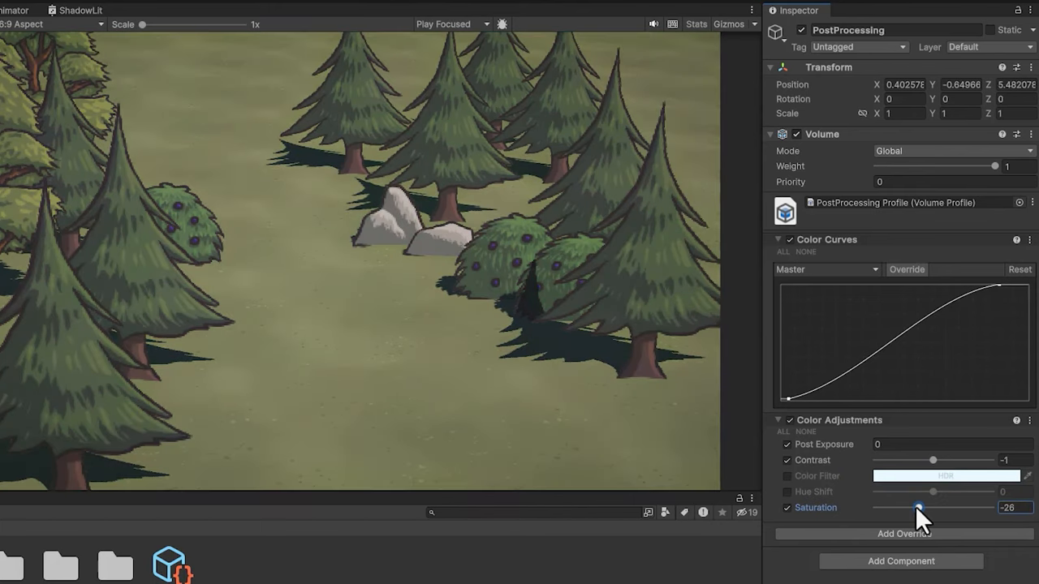
{"action": "left_click", "coordinate": [901, 533]}
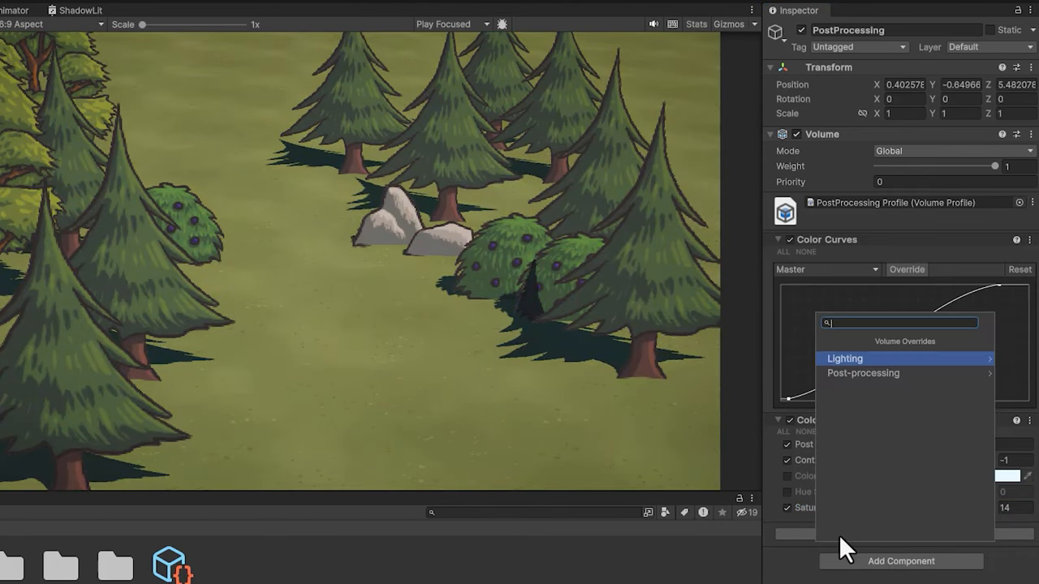
{"action": "left_click", "coordinate": [863, 372]}
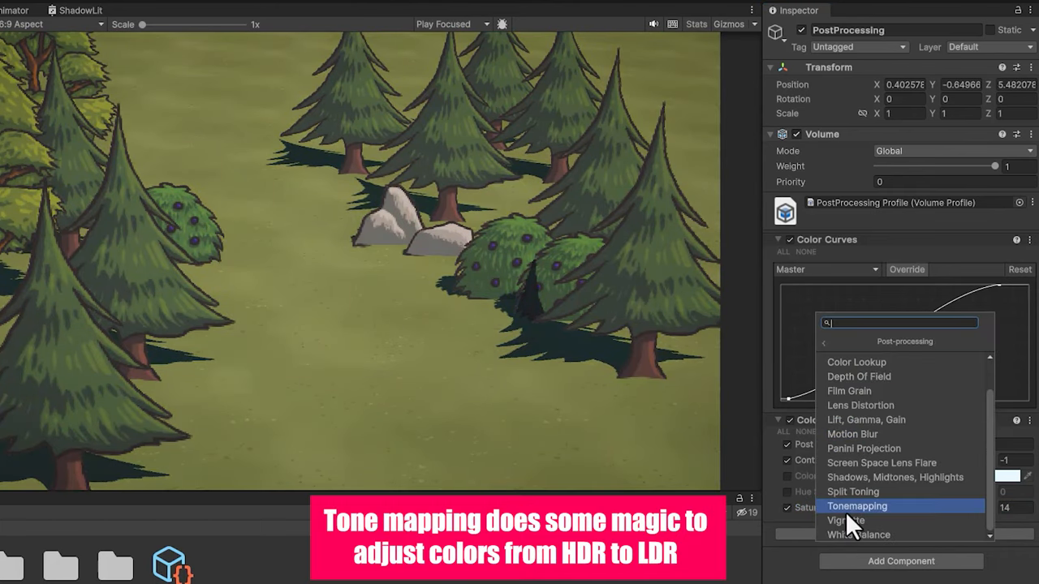
{"action": "left_click", "coordinate": [857, 505]}
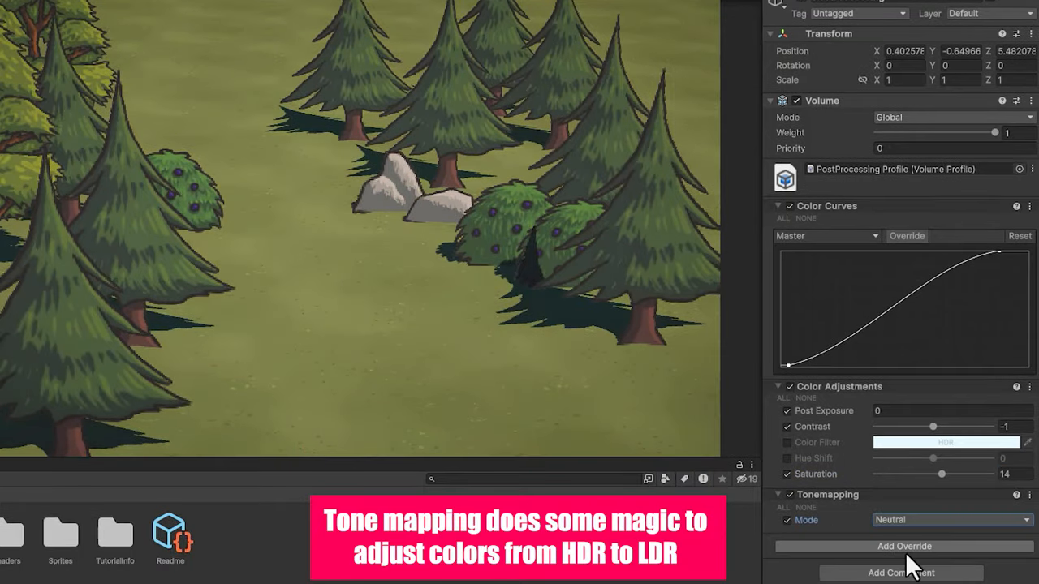
{"action": "left_click", "coordinate": [904, 546]}
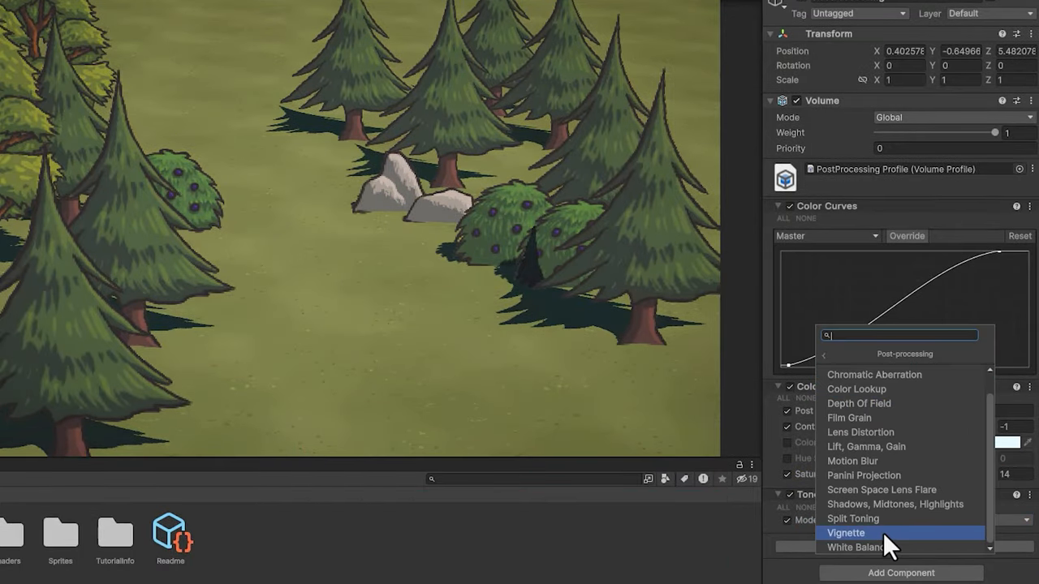
{"action": "left_click", "coordinate": [846, 533]}
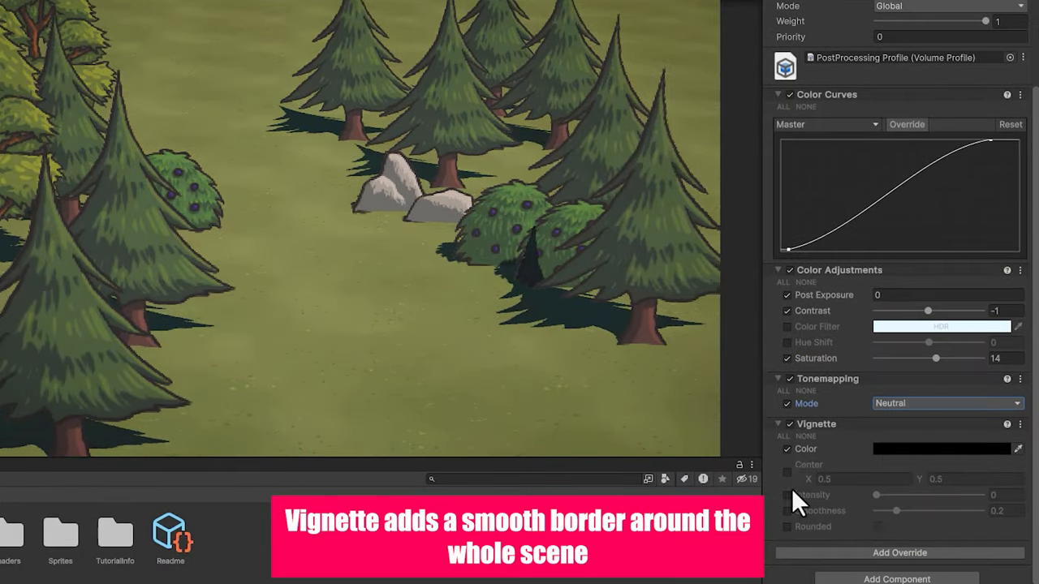